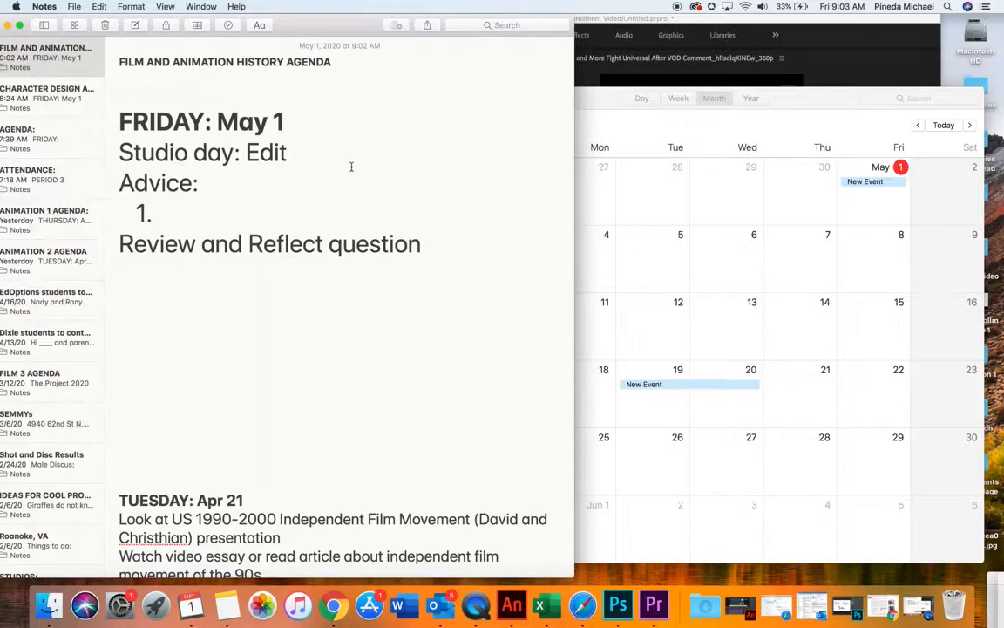
Bring Calendar's May 2020 month view in front of the Friday Notes agenda
click(438, 97)
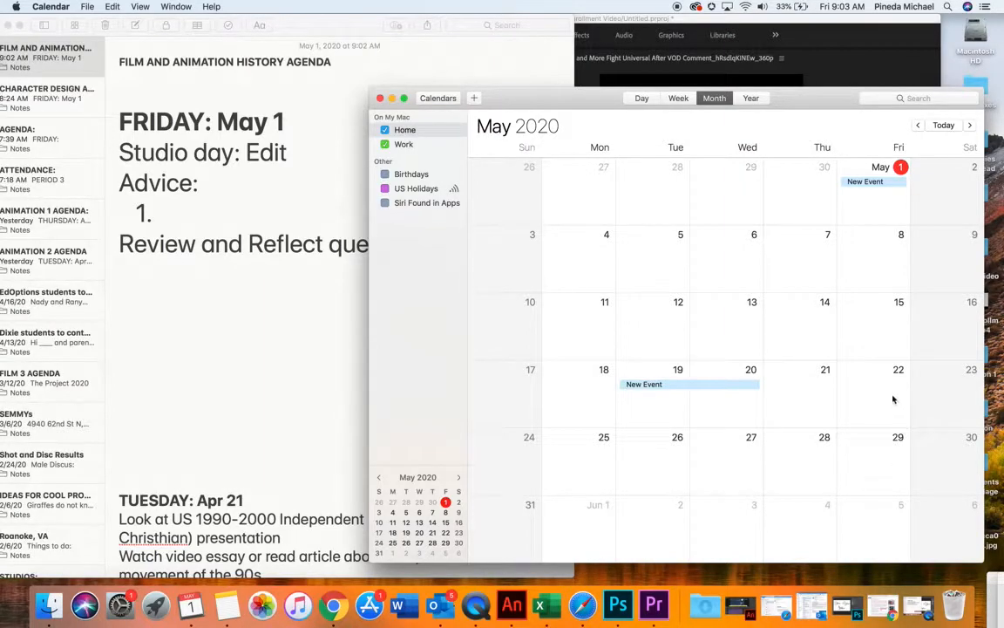
mouse_move(901, 376)
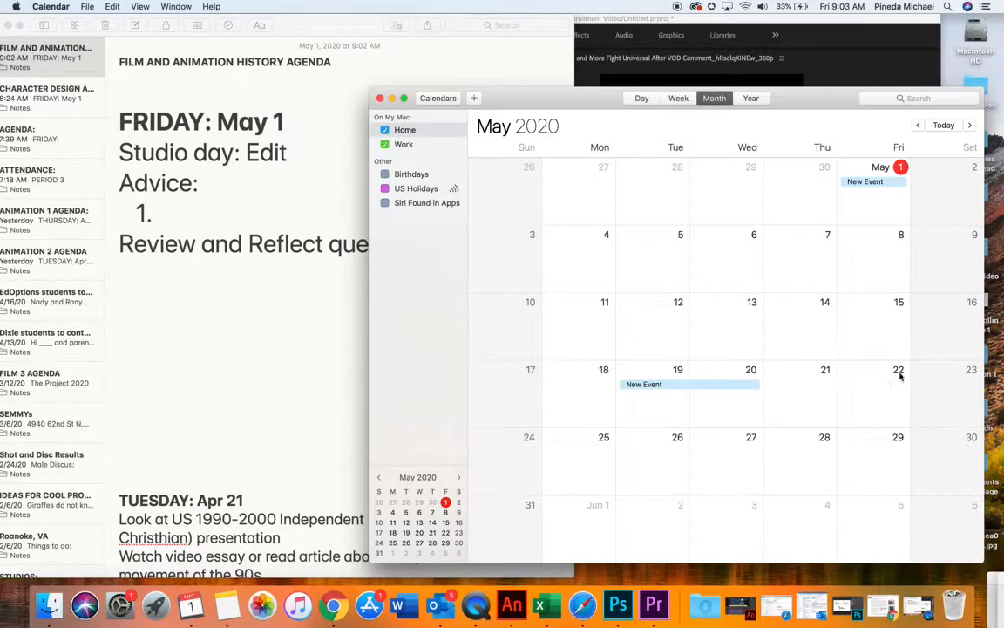
mouse_move(389, 321)
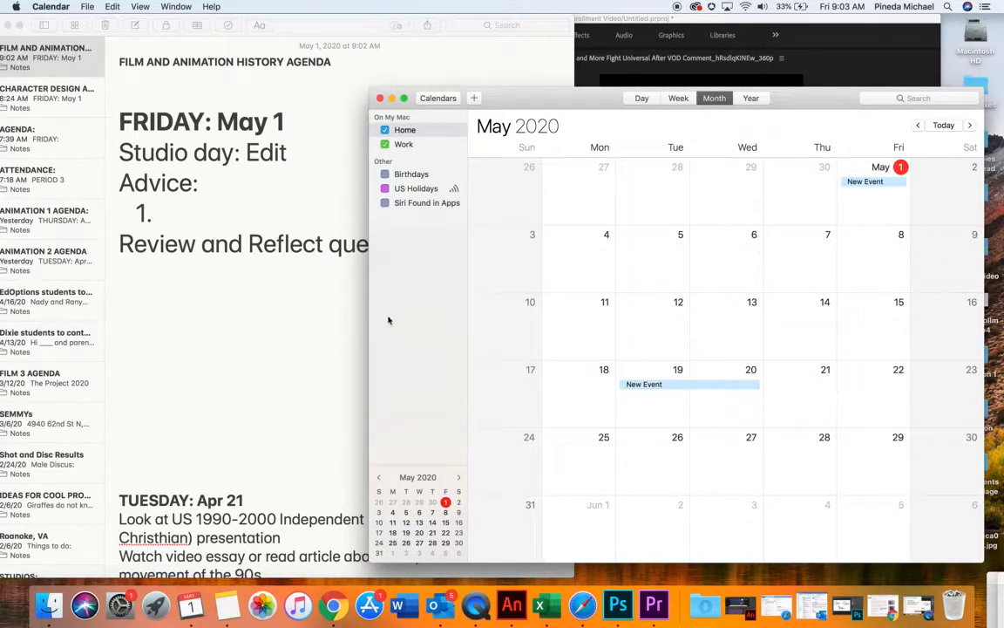
mouse_move(873, 183)
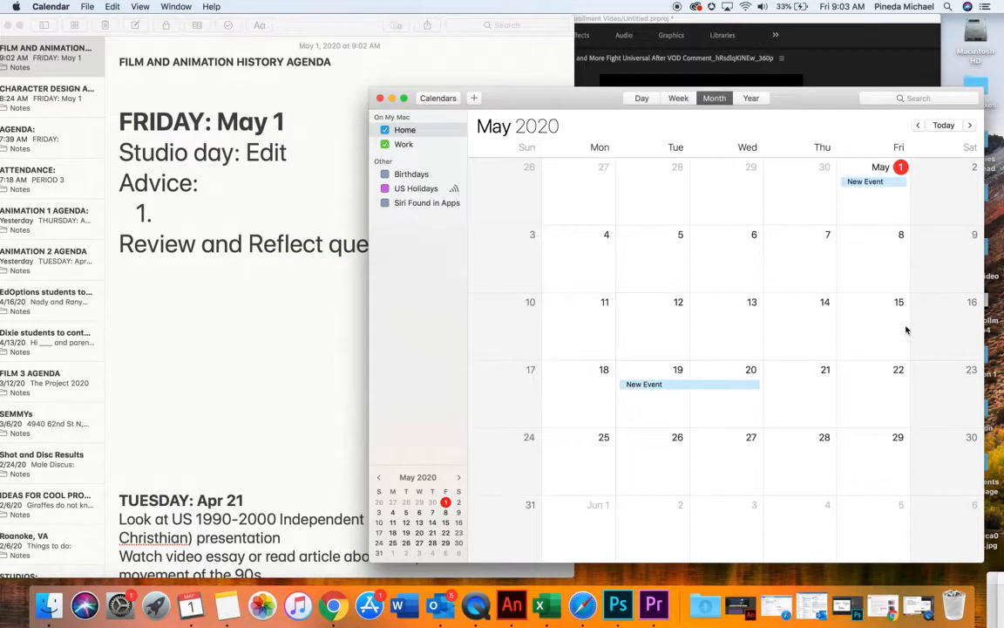
mouse_move(791, 239)
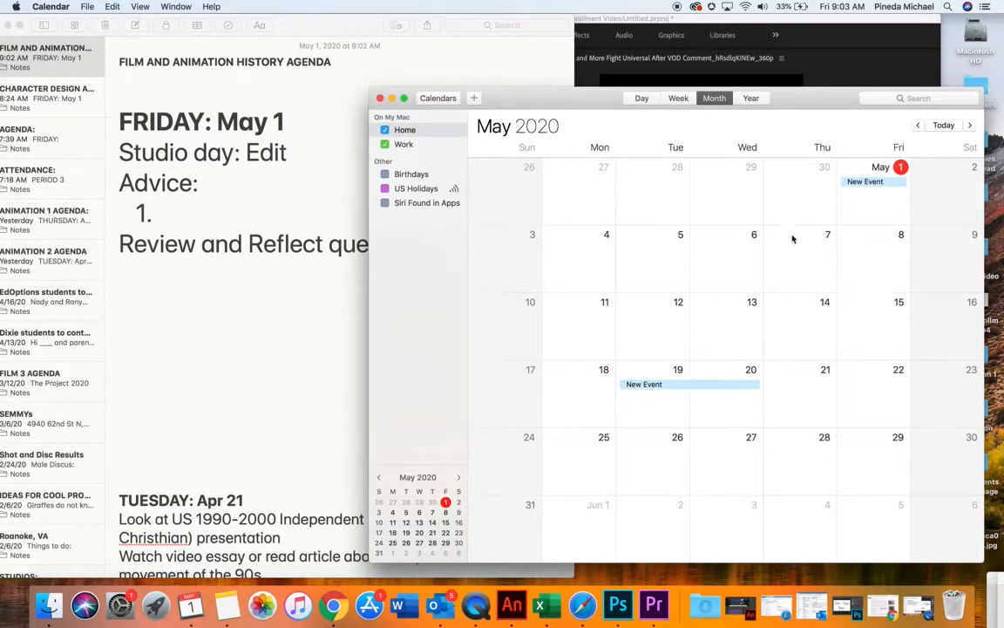
mouse_move(772, 227)
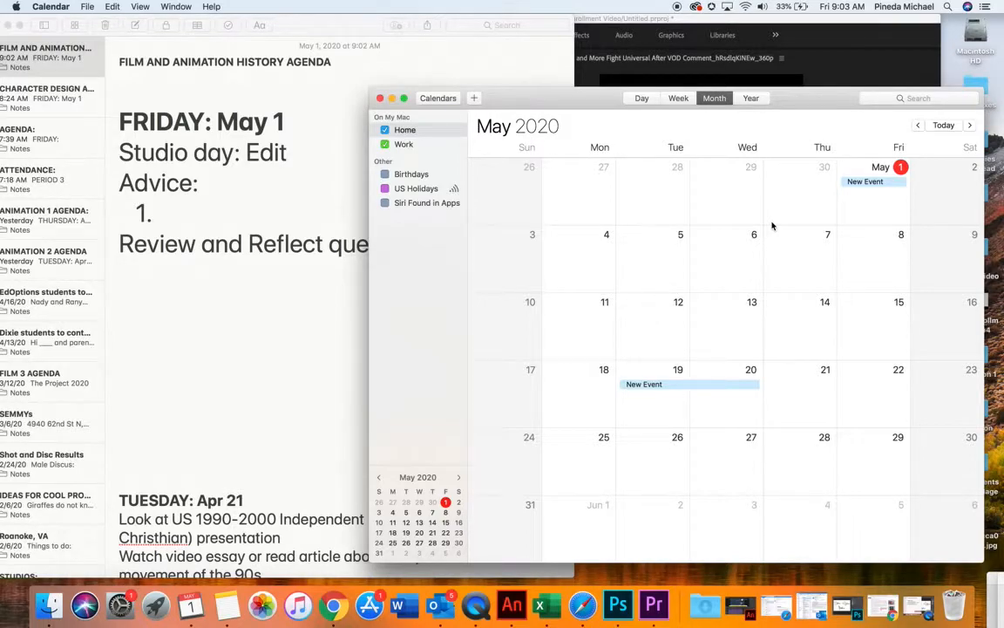
mouse_move(619, 184)
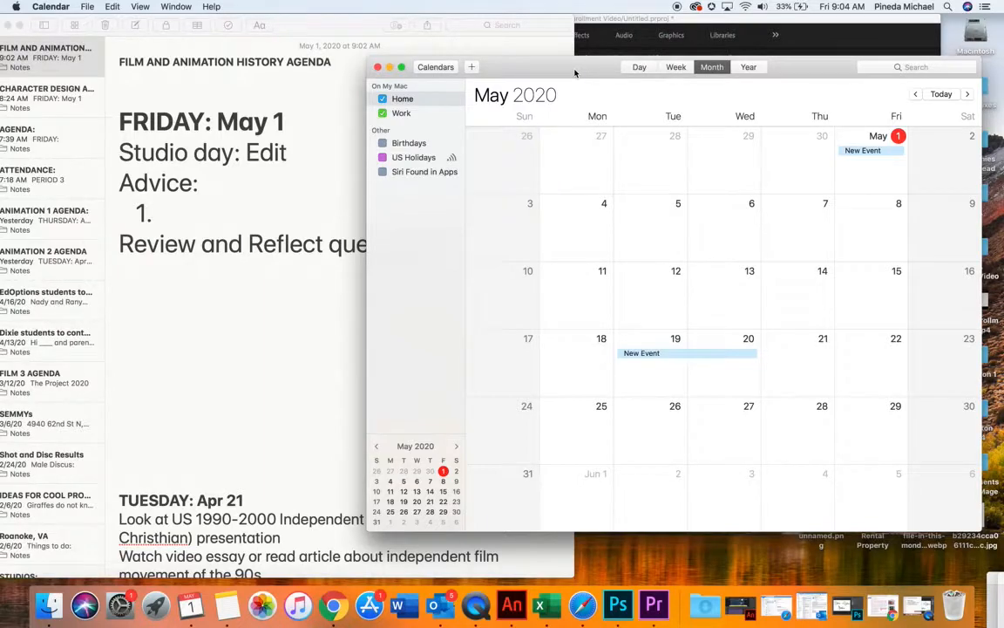
mouse_move(225, 178)
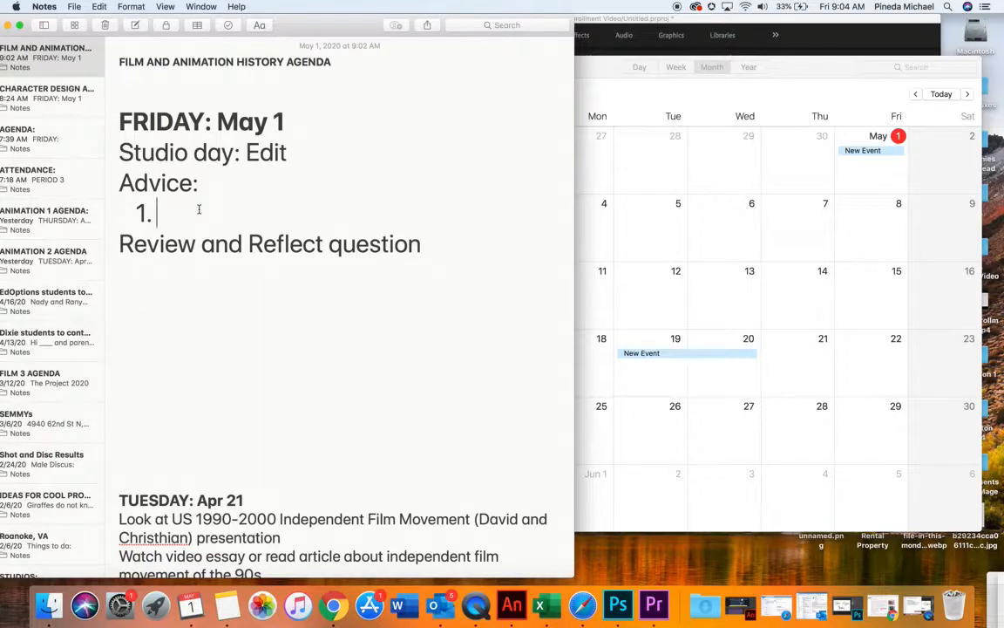
mouse_move(213, 214)
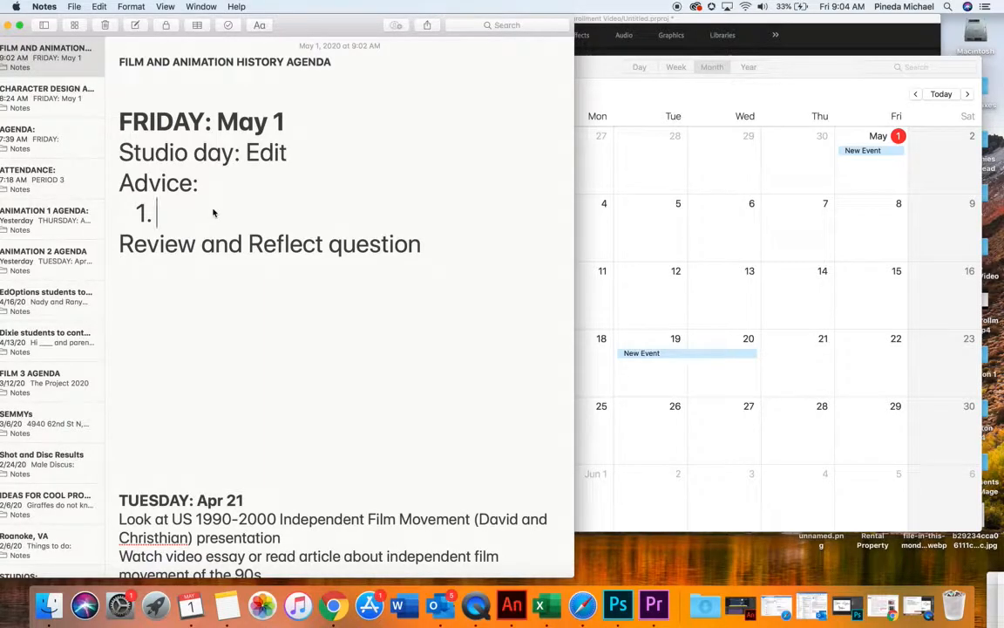
Type 'Not to procrastinate' as Advice item 1 and select that item's text
text(N)
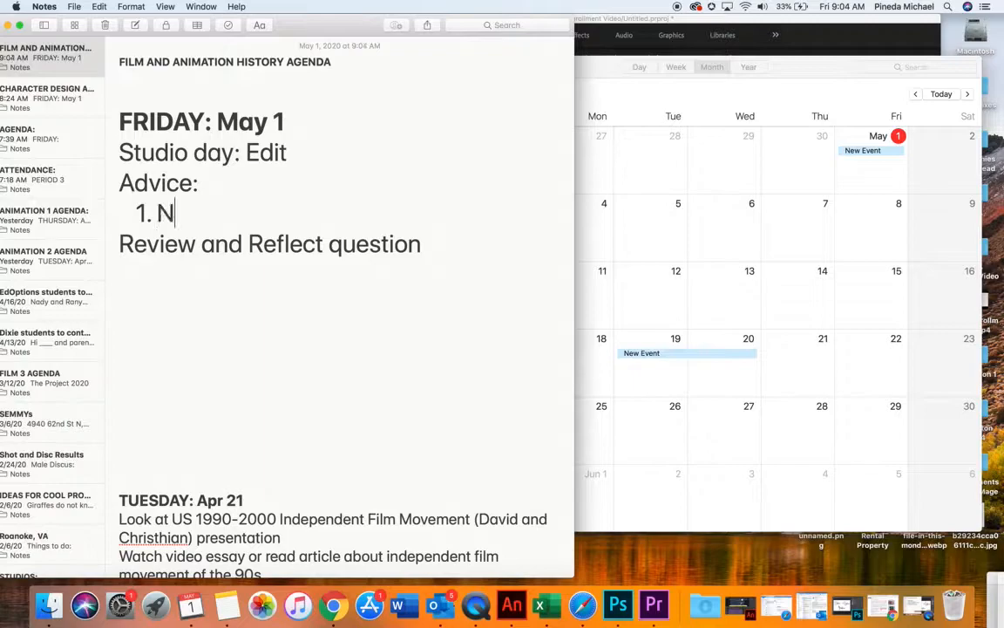
text(ot to proc)
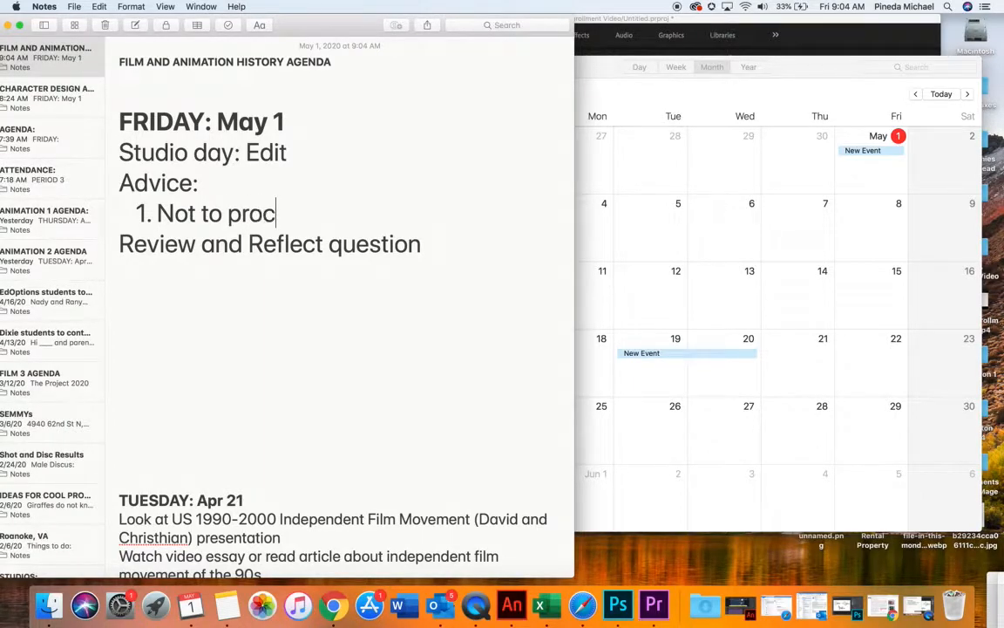
text(rastinate)
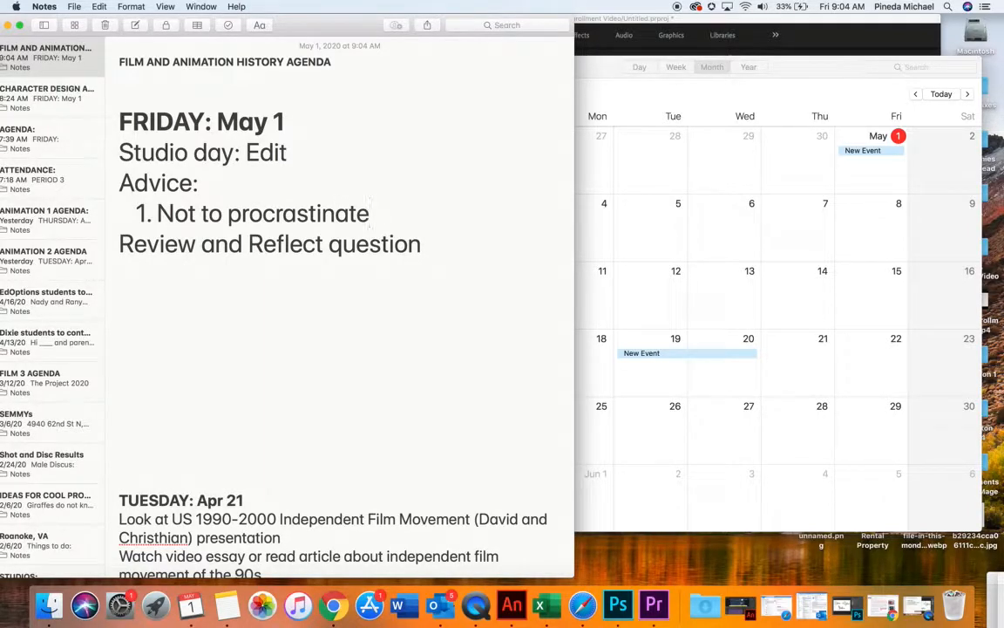
click(368, 214)
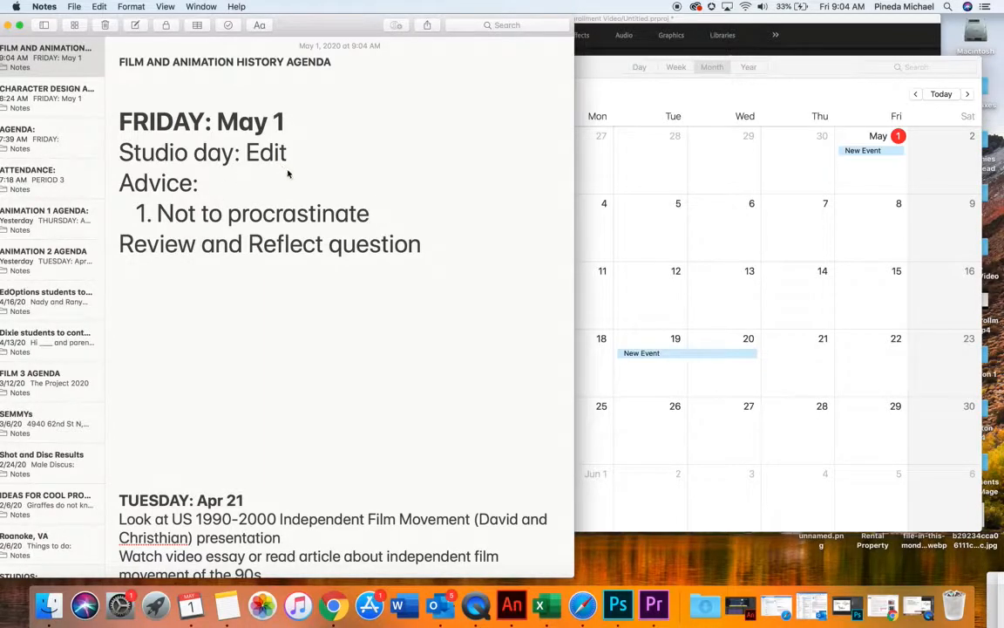
drag(122, 183, 368, 214)
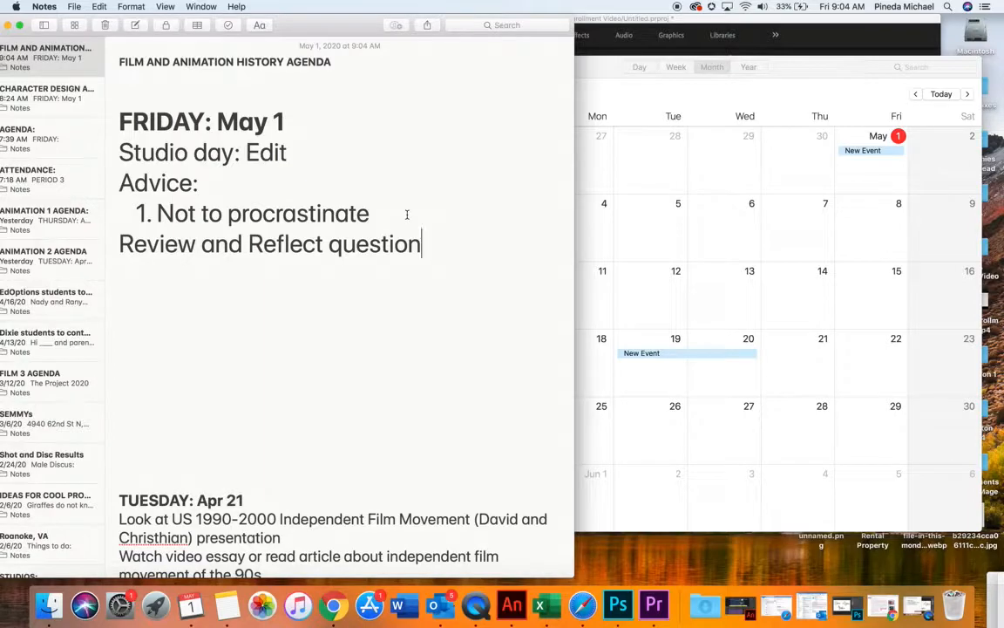
drag(158, 213, 369, 214)
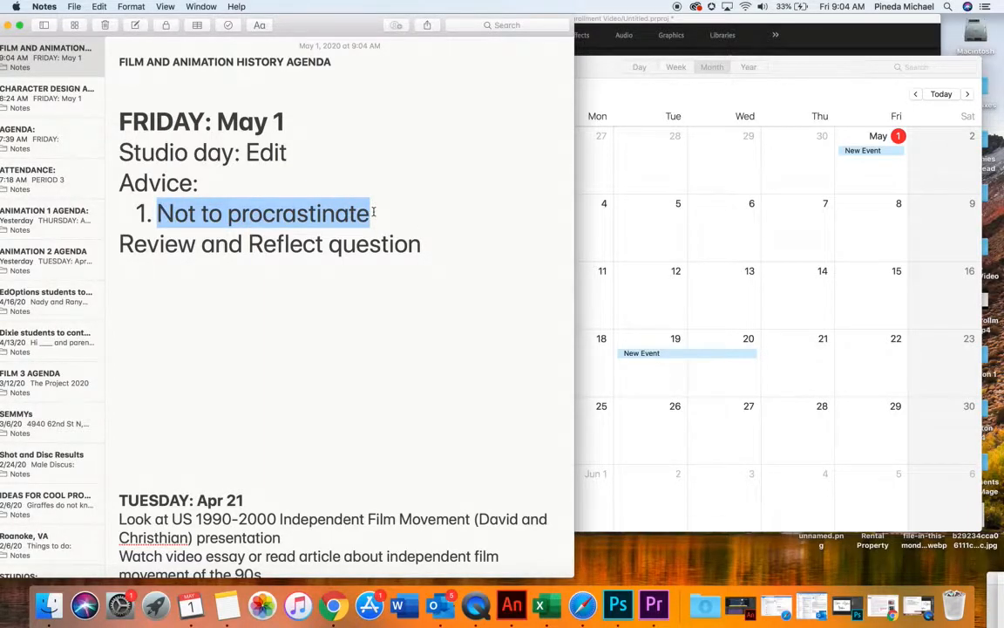
mouse_move(438, 224)
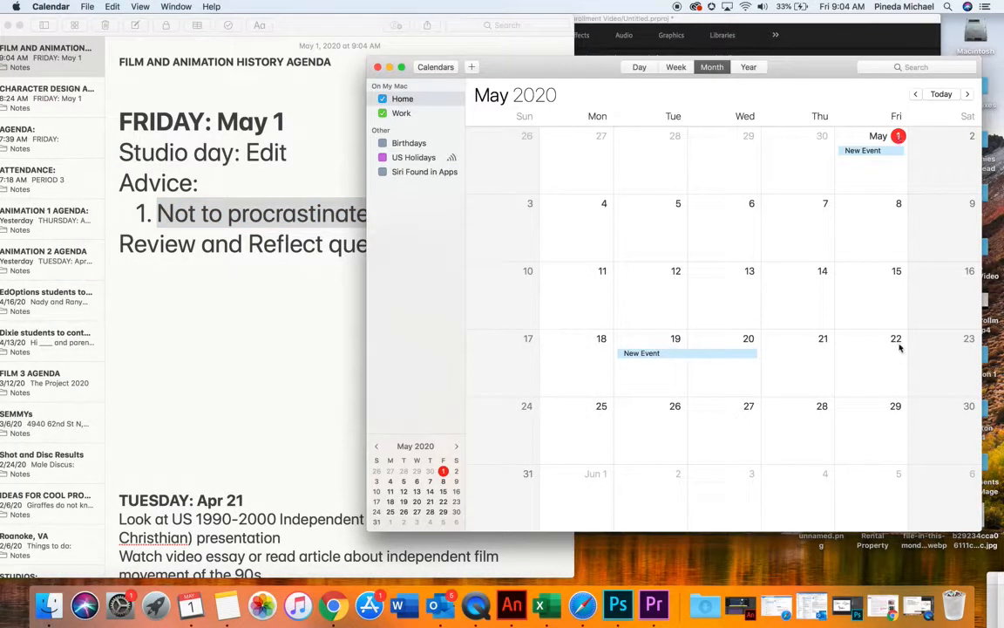
mouse_move(733, 326)
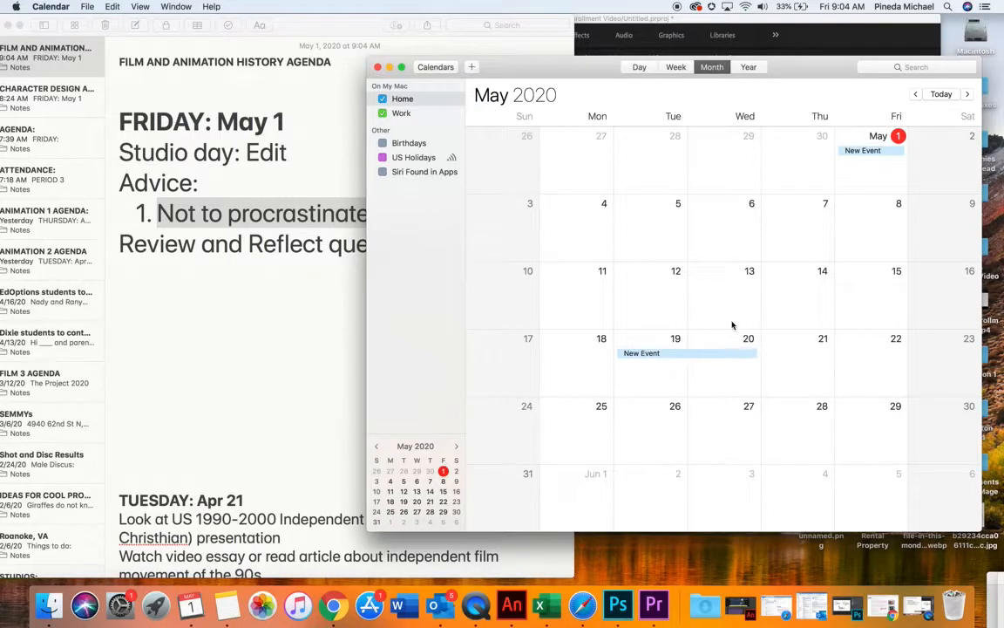
mouse_move(742, 332)
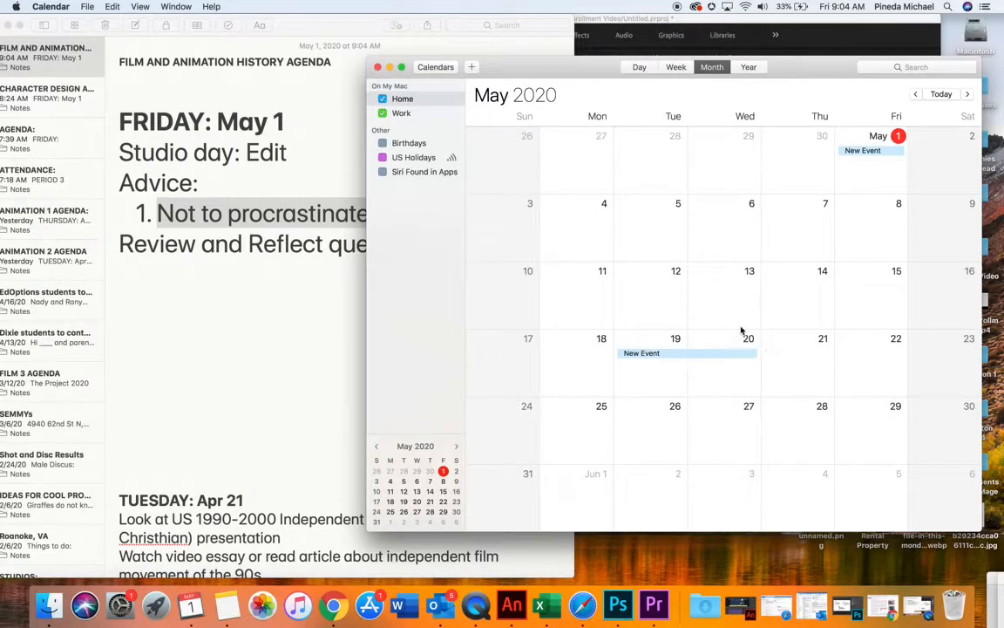
mouse_move(745, 346)
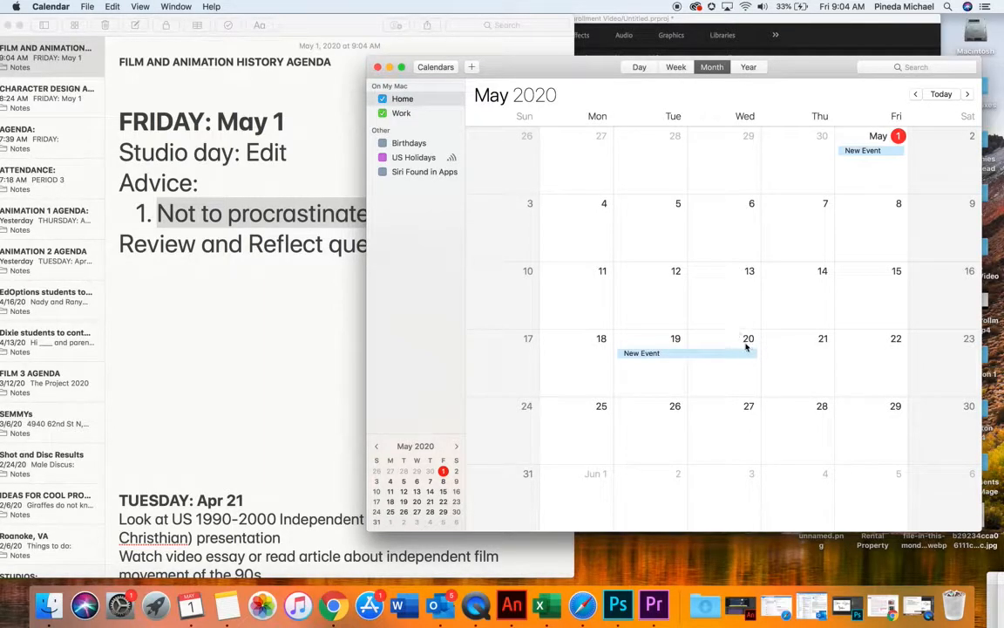
mouse_move(851, 398)
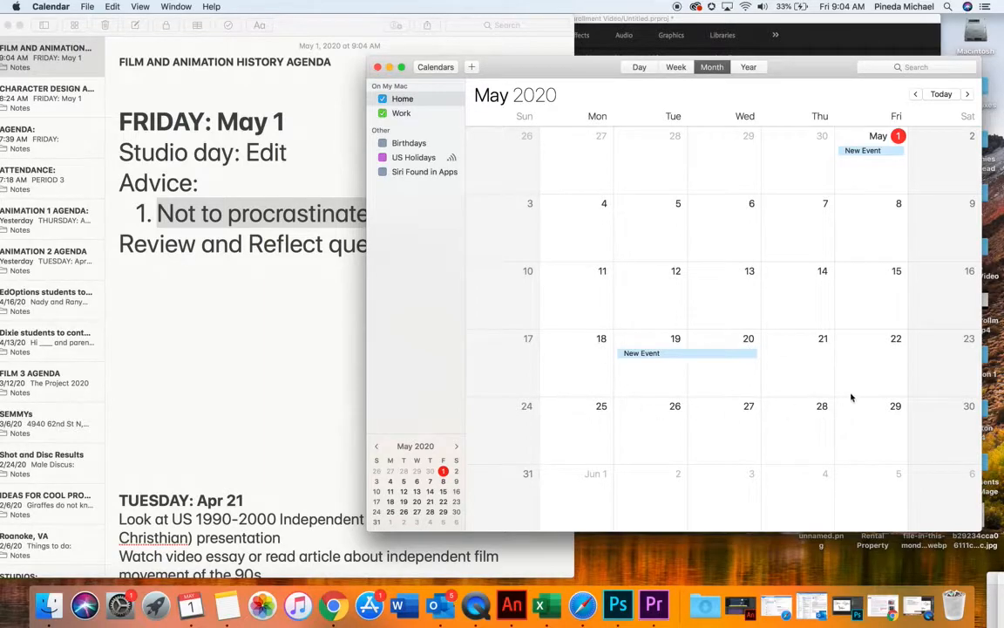
mouse_move(930, 347)
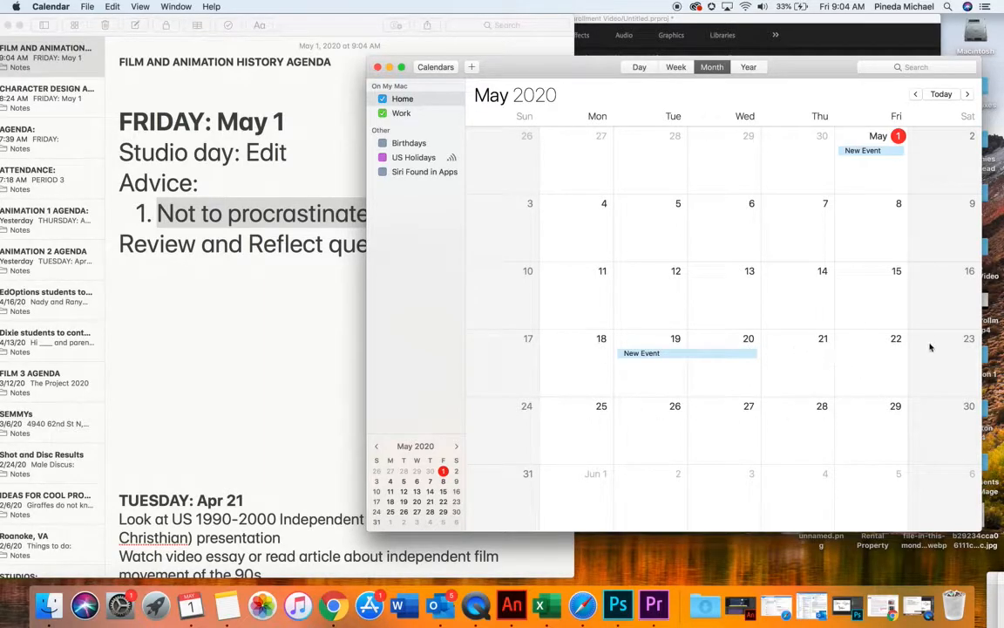
mouse_move(908, 449)
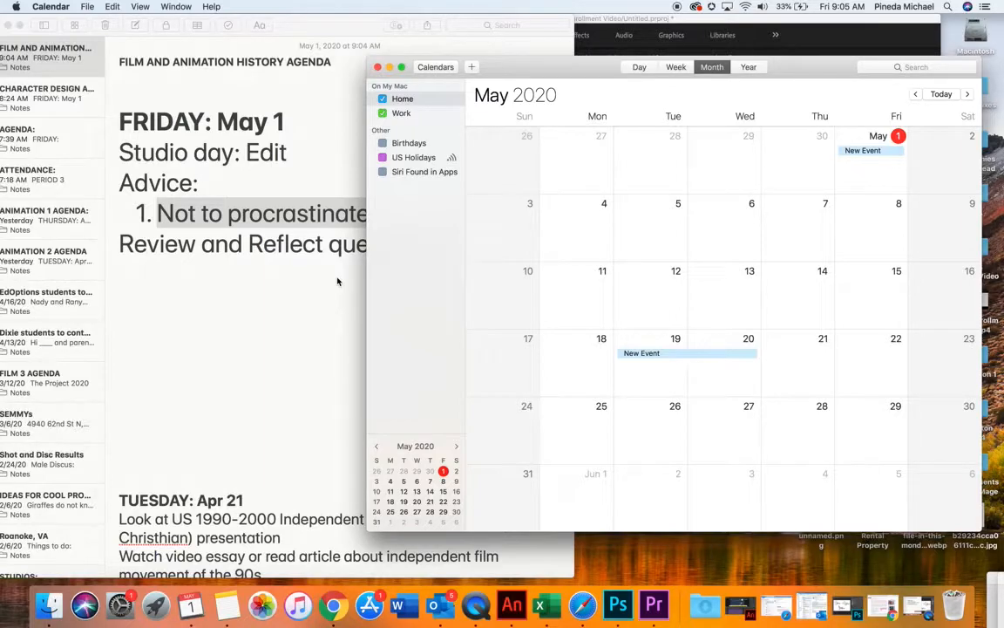
mouse_move(319, 245)
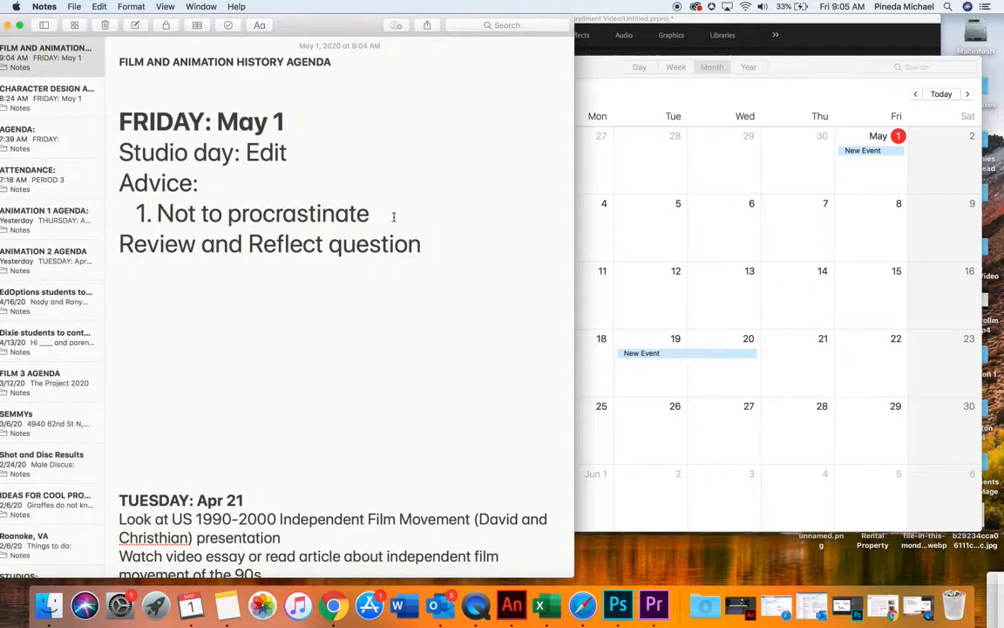
Add 'Communicate' as the second Advice item, correcting its mistyped ending
click(370, 213)
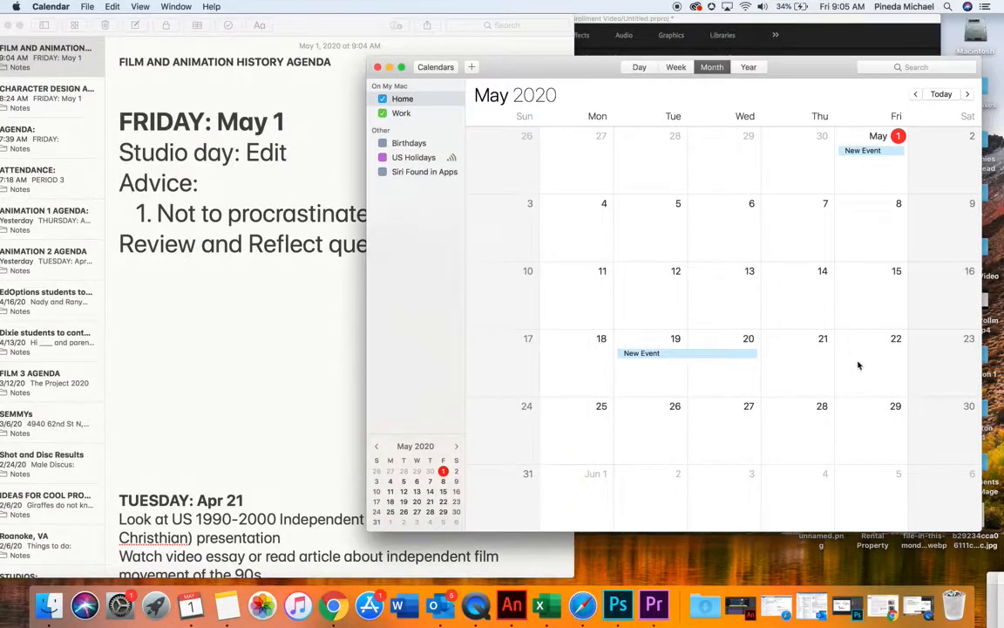
mouse_move(673, 288)
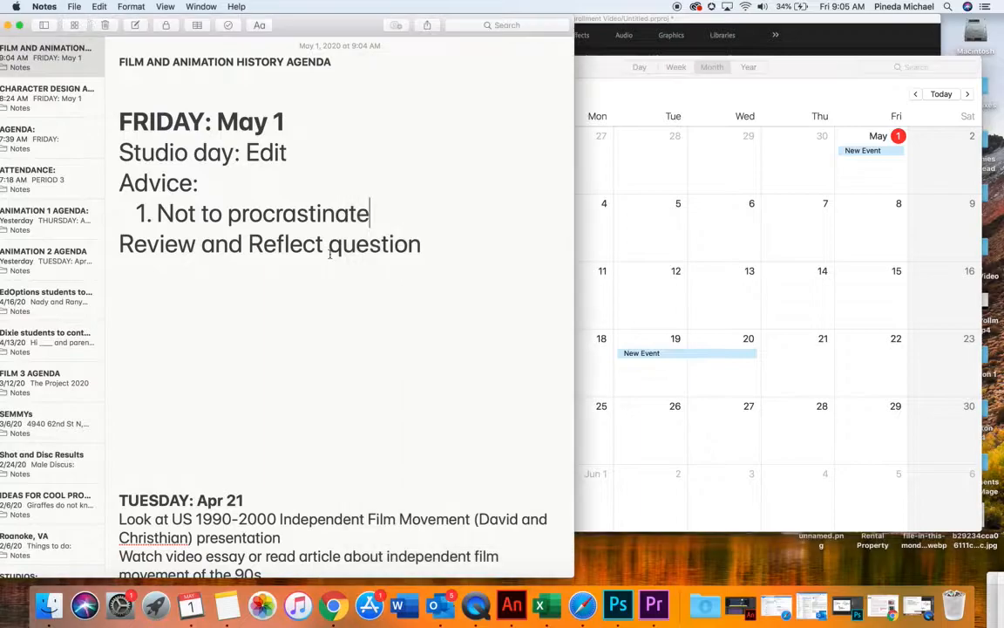
triple_click(244, 212)
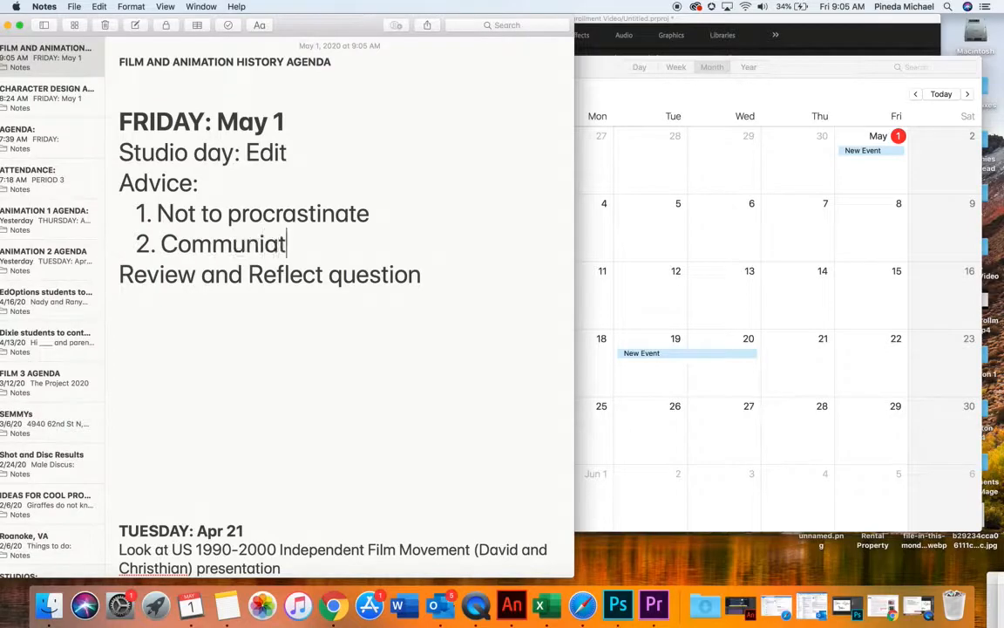
key(Backspace)
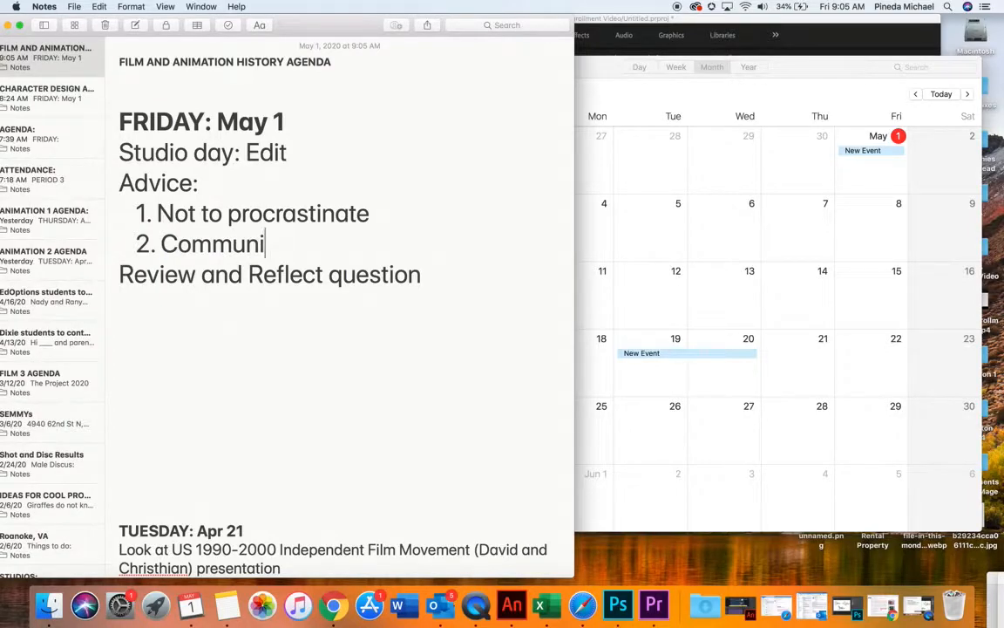
text(cate)
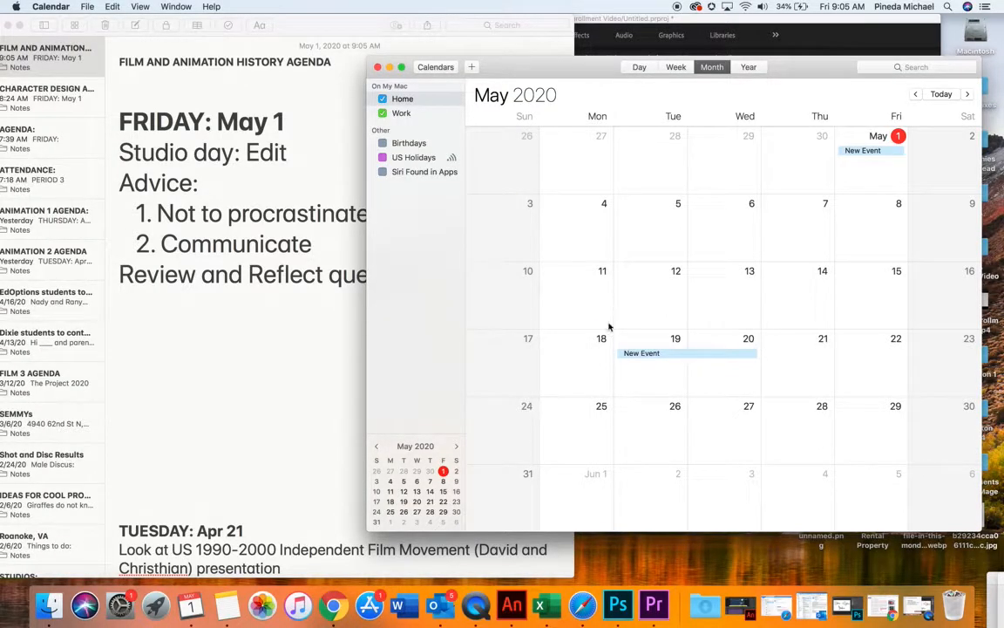
mouse_move(595, 323)
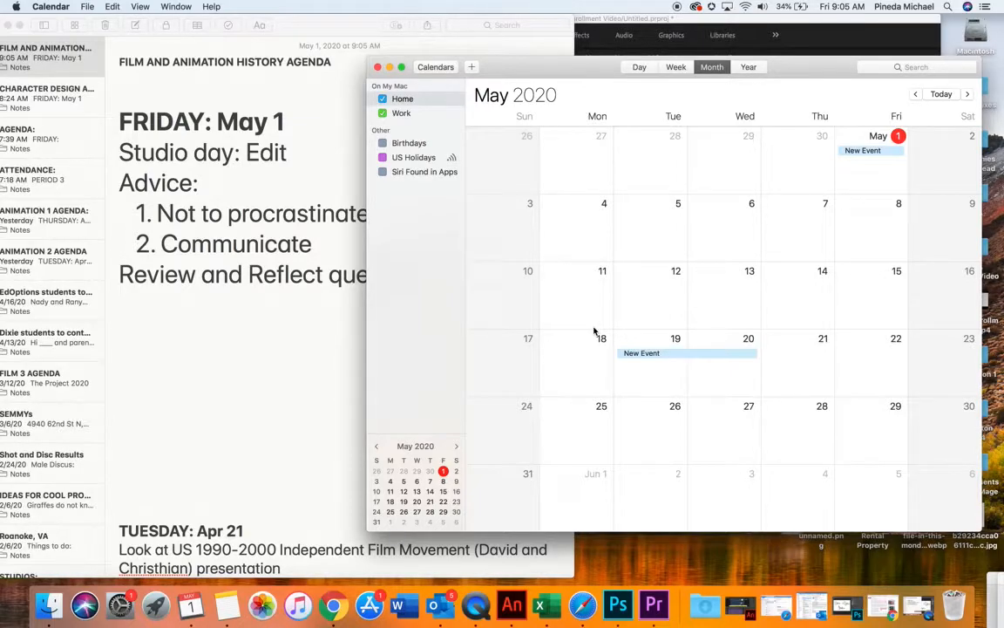
mouse_move(646, 286)
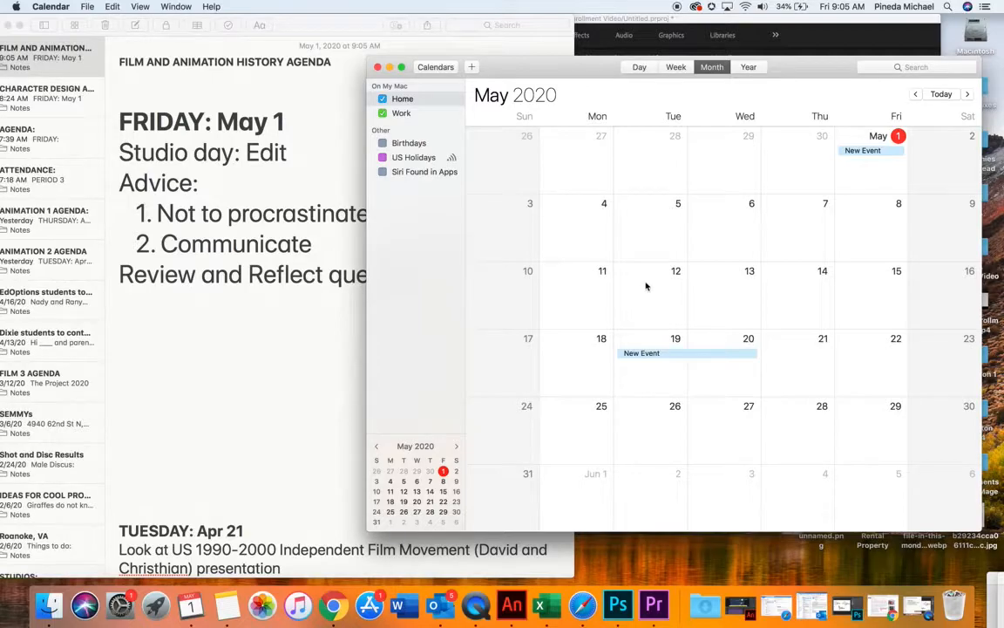
mouse_move(608, 388)
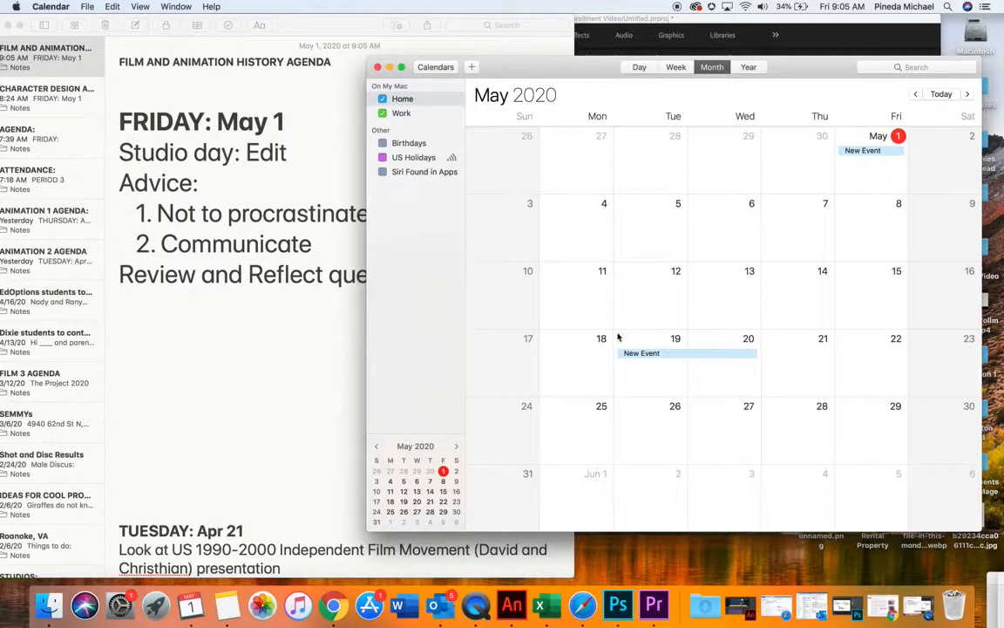
mouse_move(420, 295)
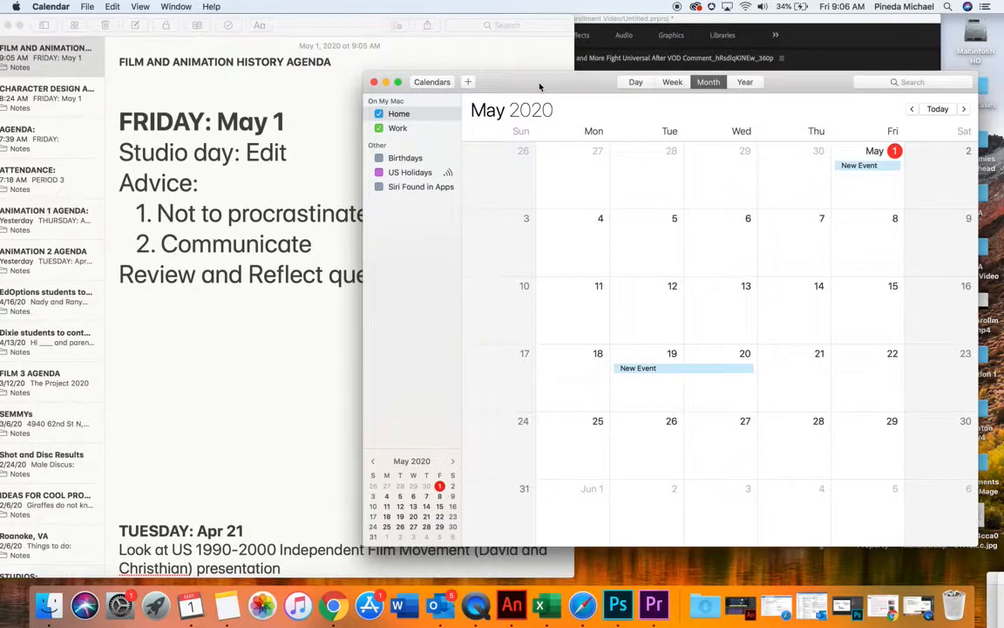
mouse_move(879, 436)
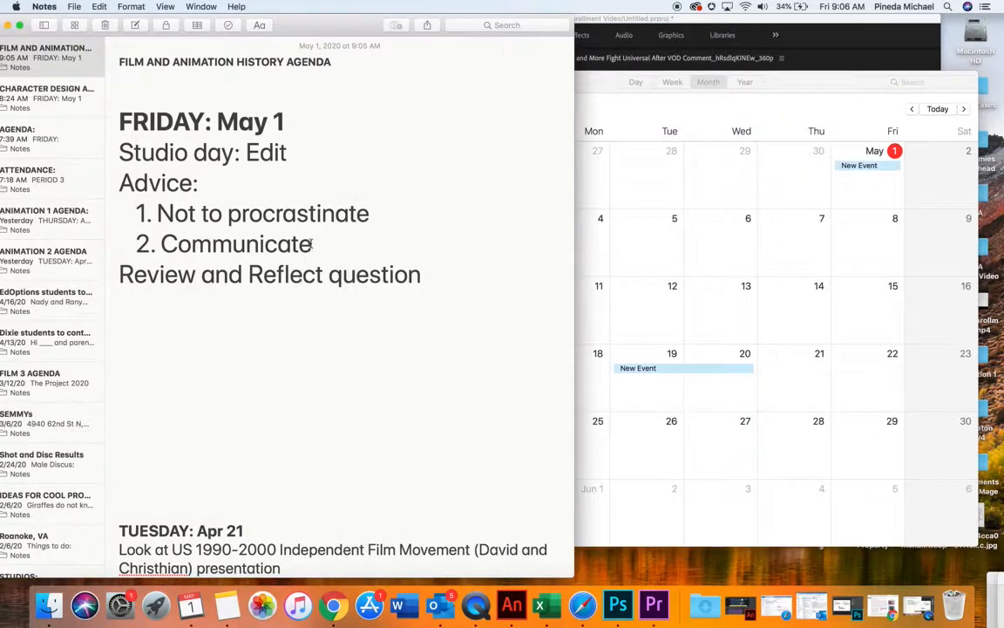
Add 'Go back and do past work' as Advice item 3 after Communicate
double_click(236, 243)
text(3. Go back an)
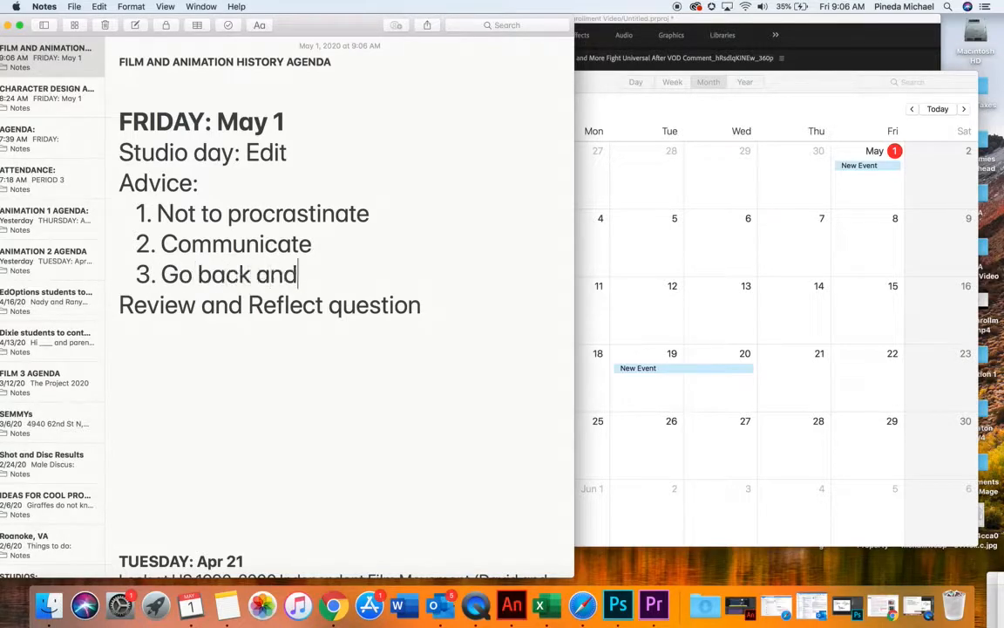
text(do past work)
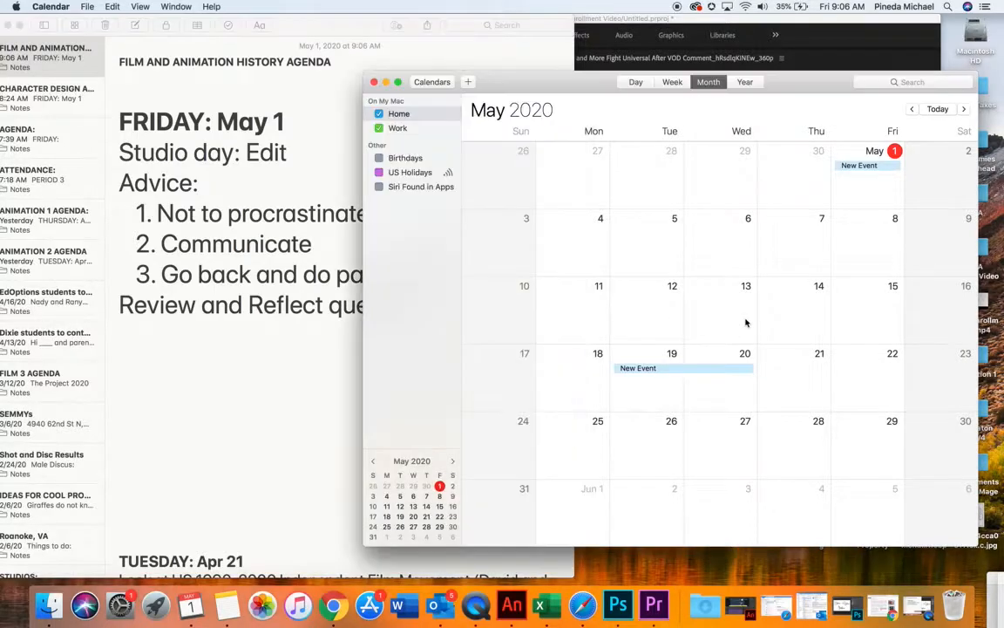
mouse_move(647, 340)
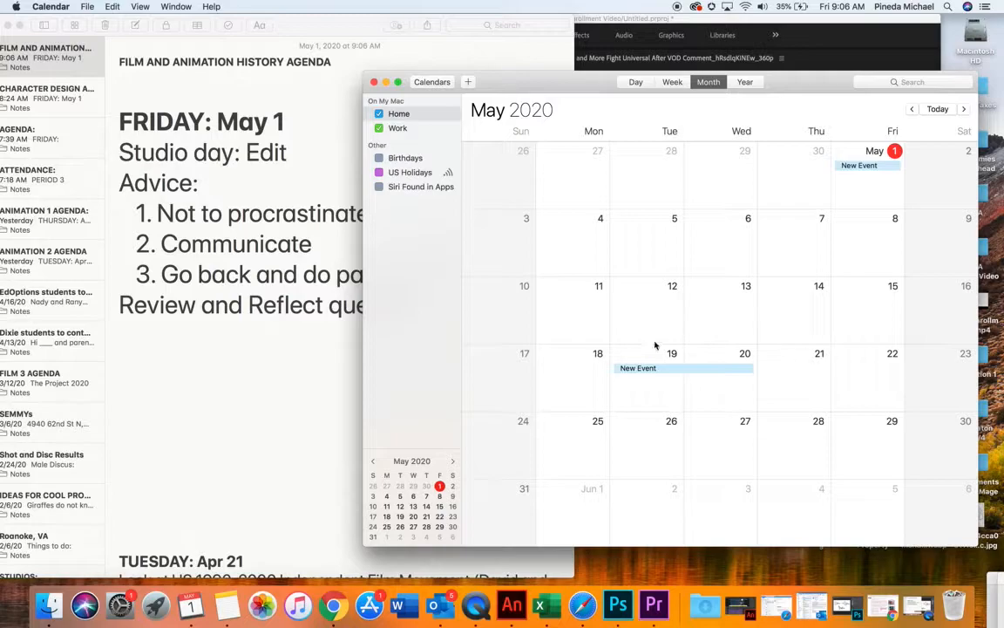
mouse_move(937, 427)
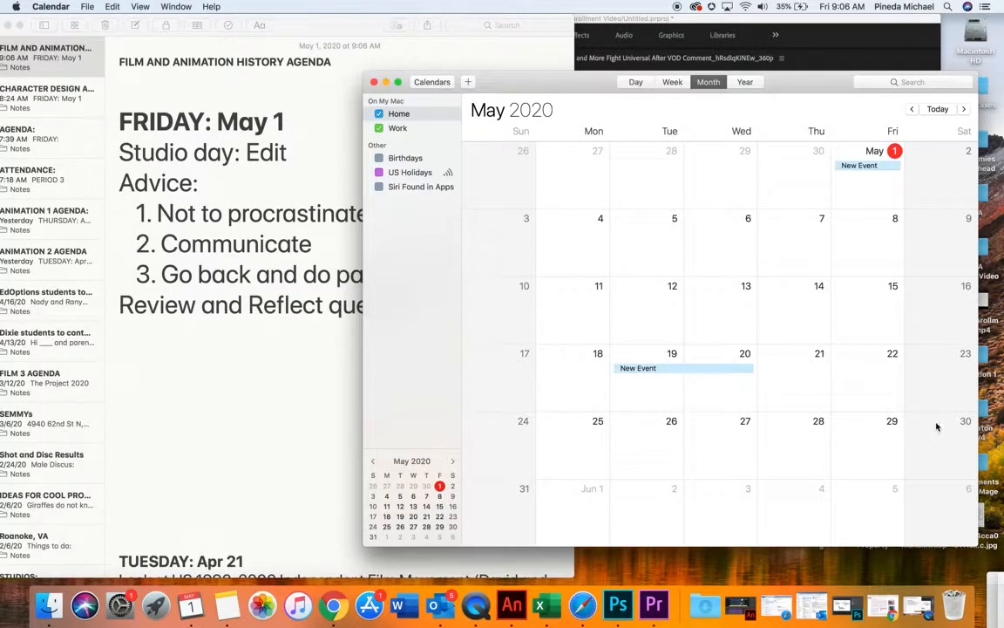
mouse_move(687, 347)
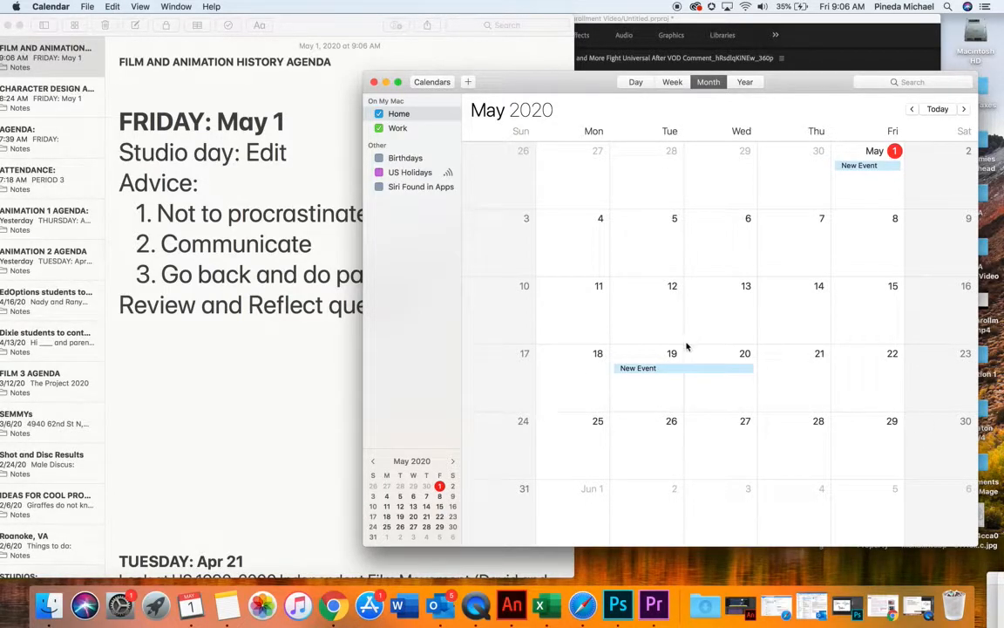
mouse_move(771, 142)
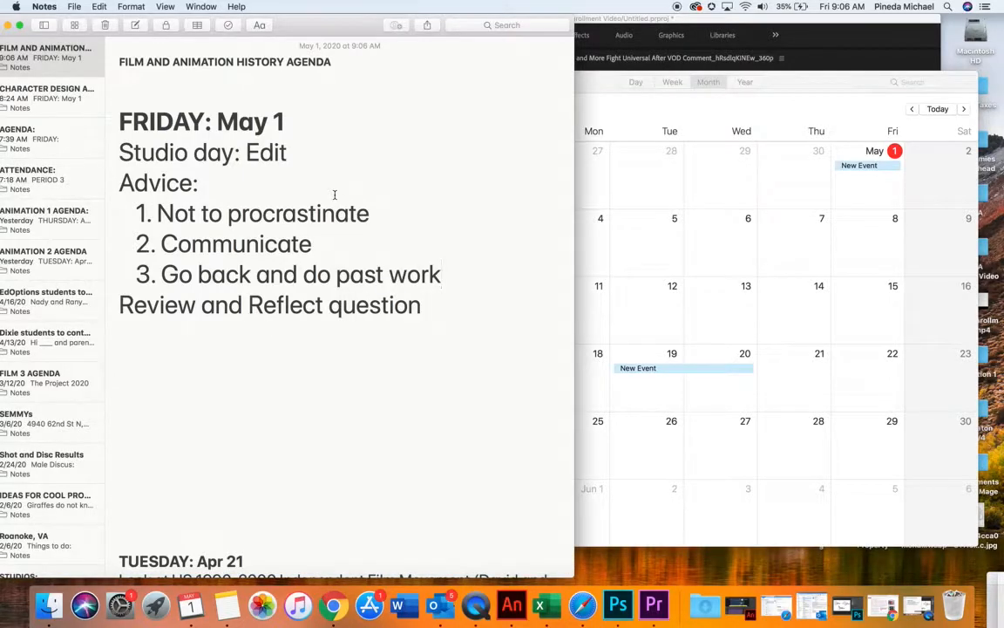
drag(156, 212, 441, 274)
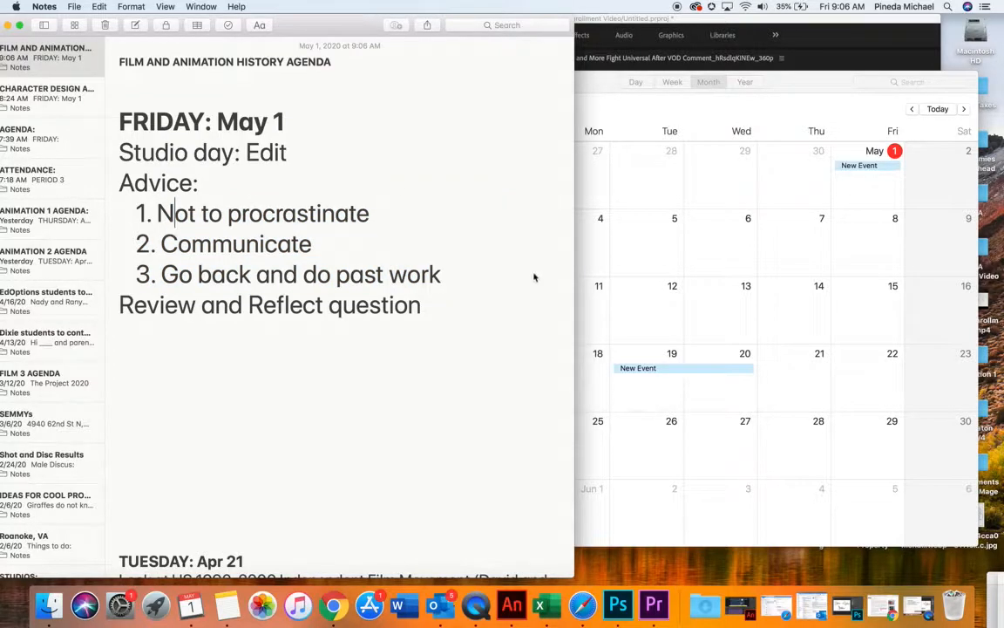
mouse_move(599, 263)
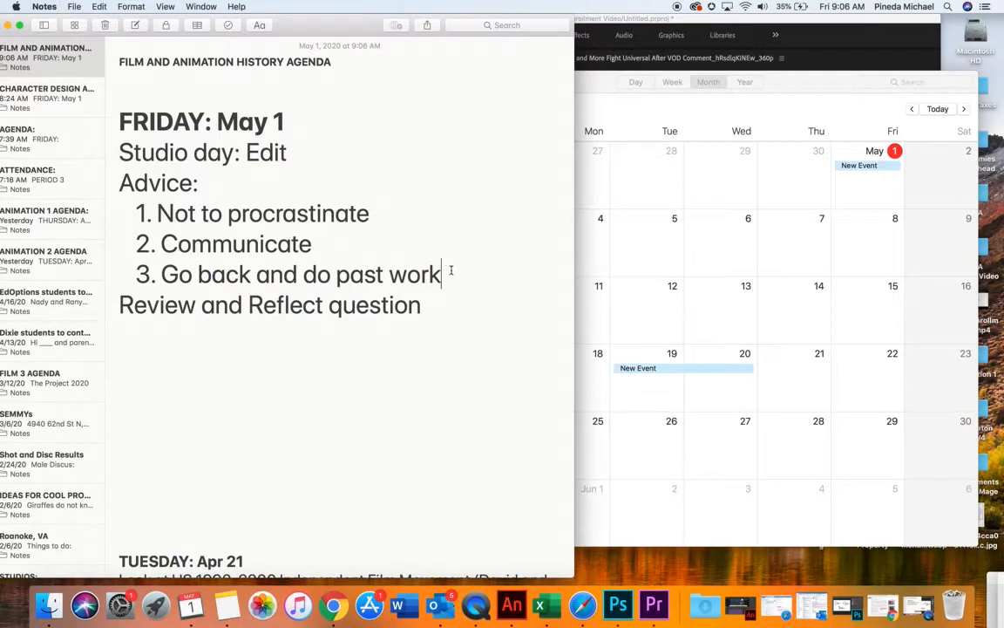
drag(157, 213, 442, 274)
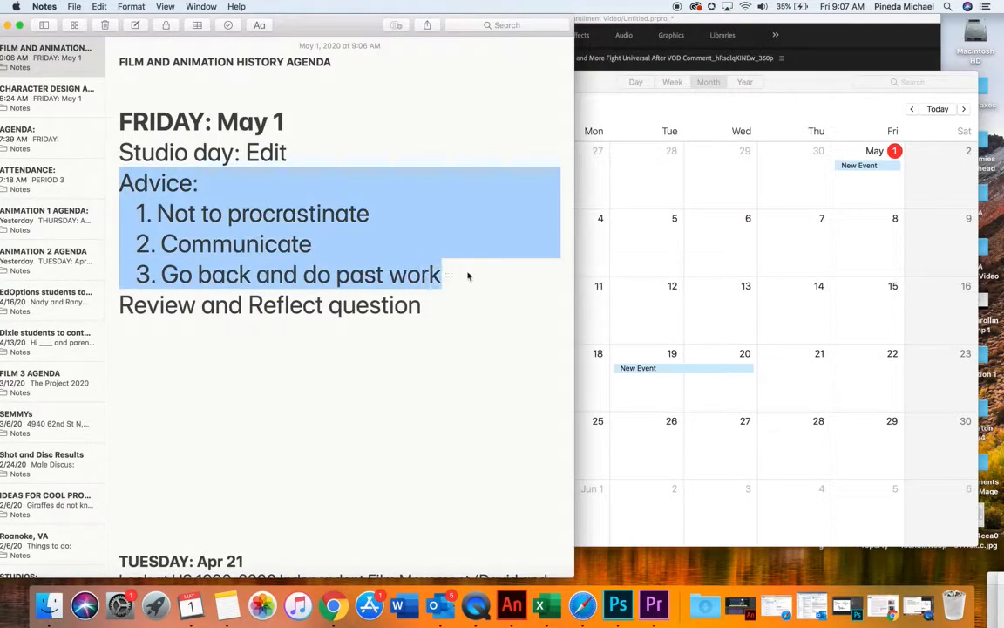
click(475, 274)
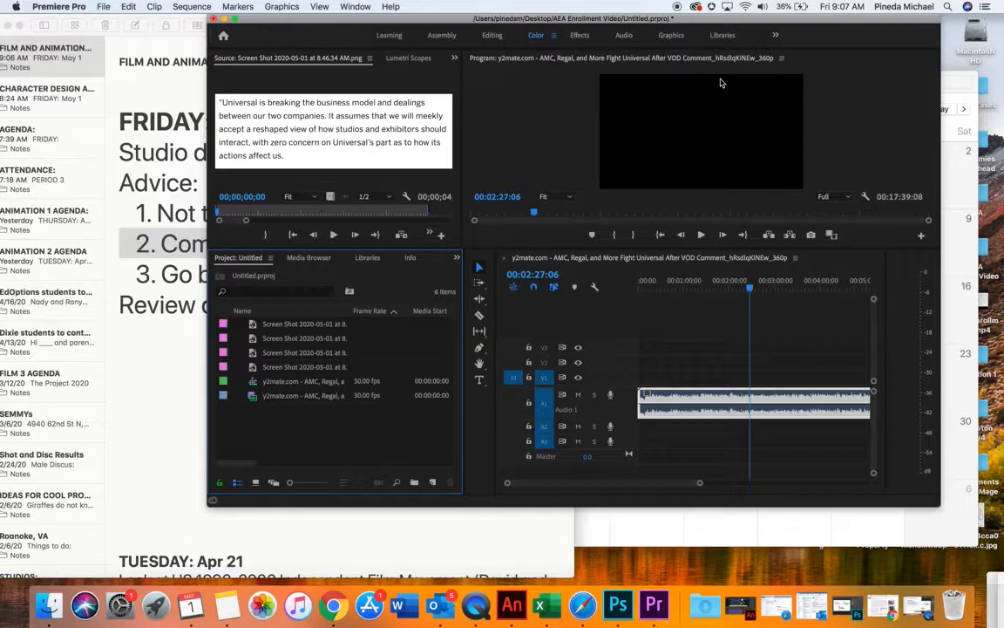
mouse_move(465, 244)
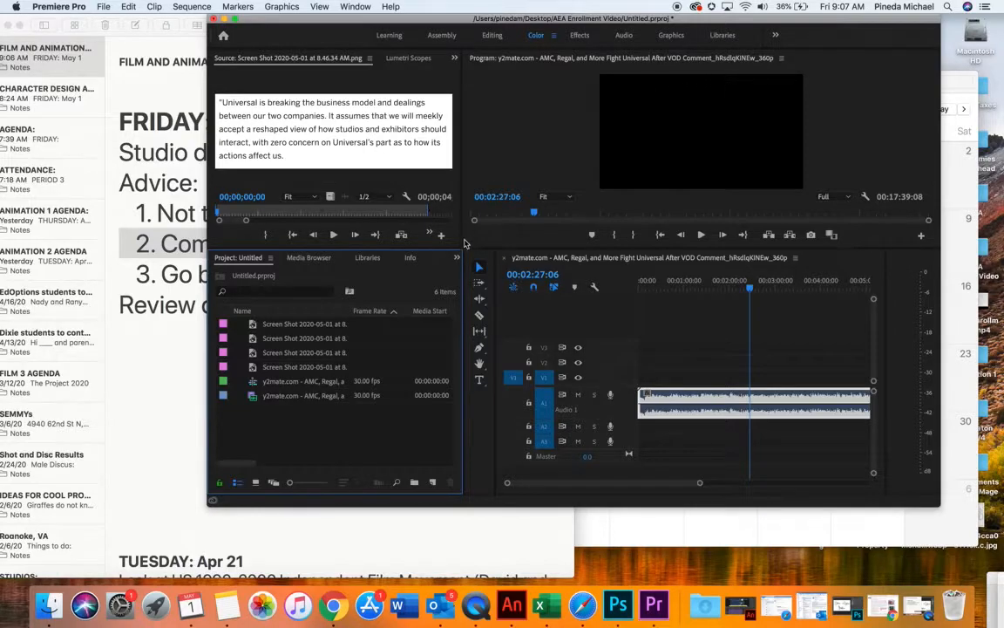
mouse_move(436, 282)
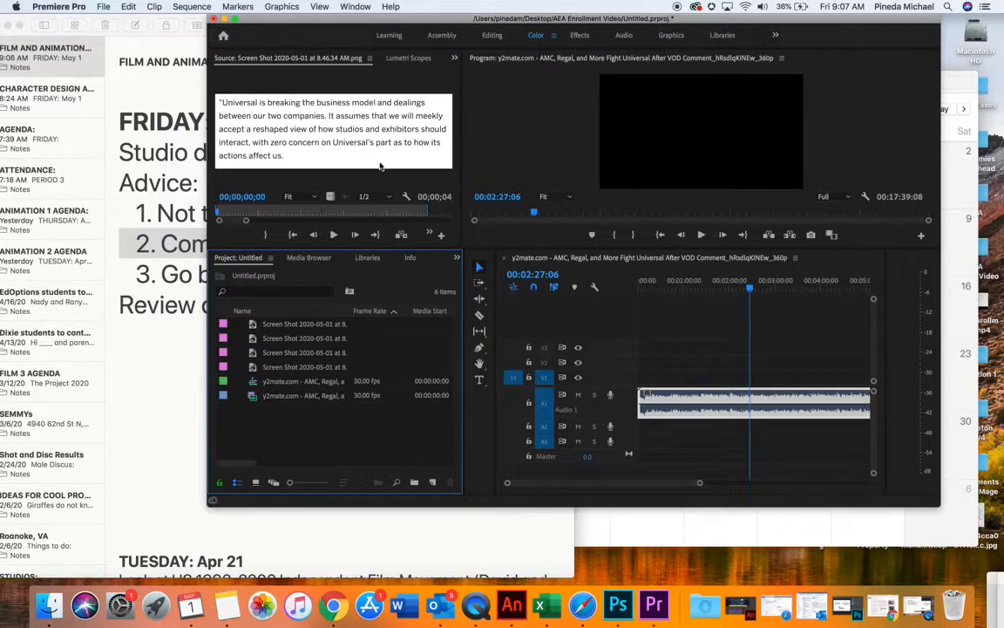
mouse_move(380, 166)
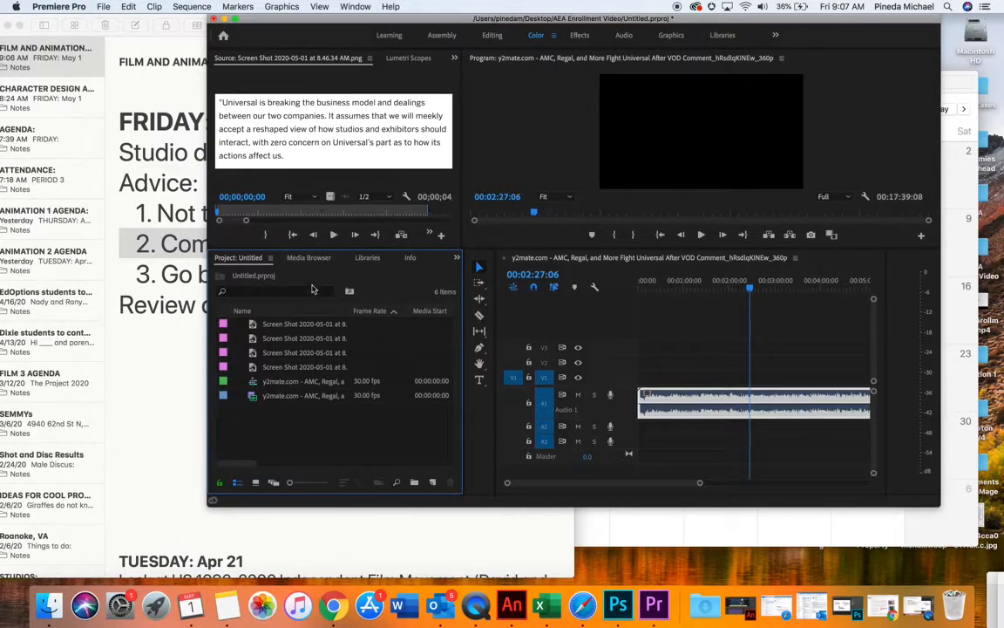
Select the third screenshot in the Project panel and move the playhead to about 2:22
click(304, 352)
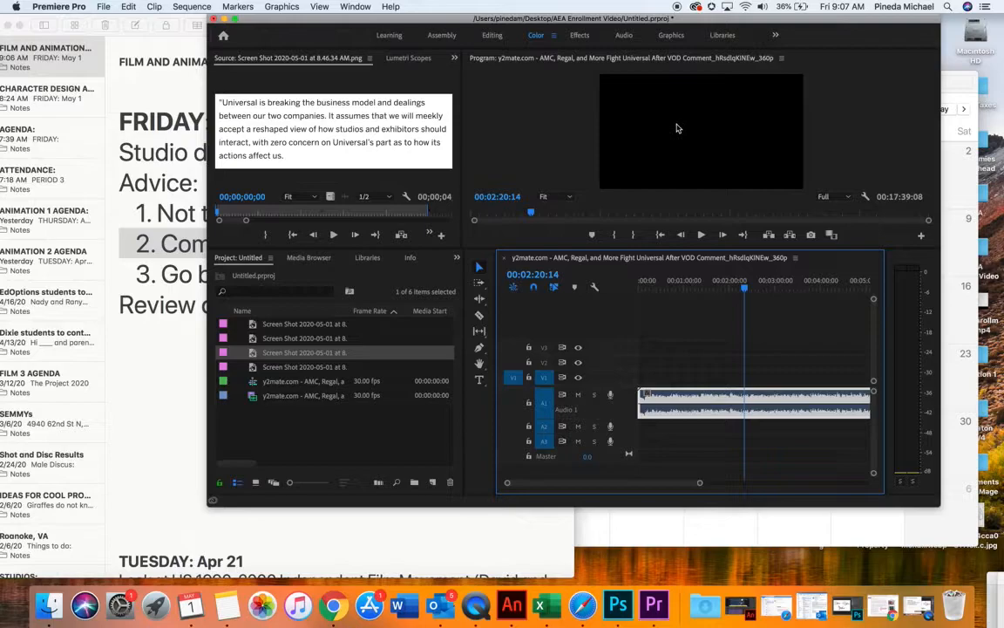
mouse_move(285, 183)
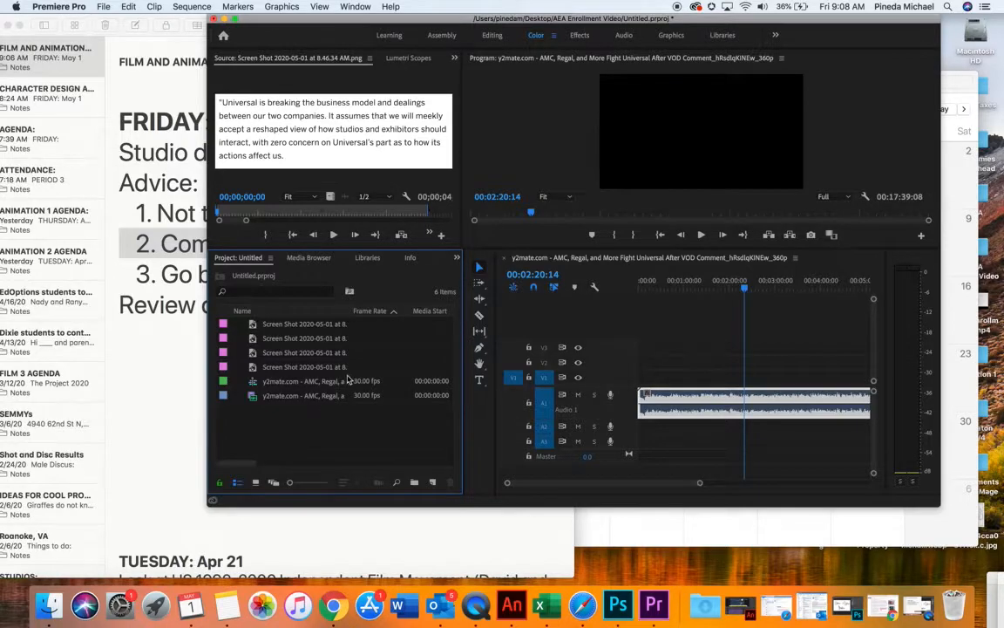
mouse_move(562, 376)
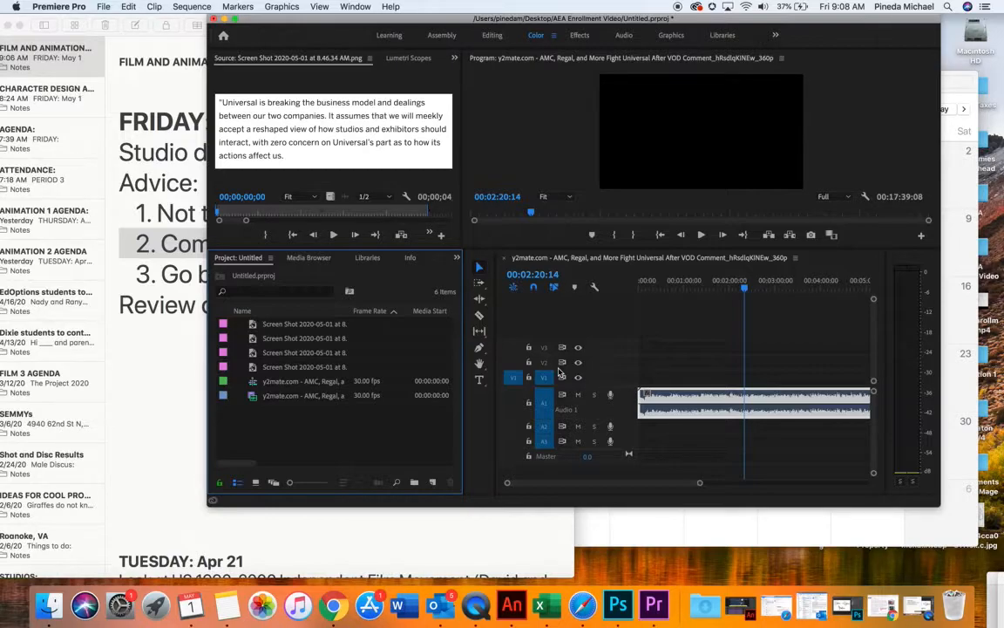
click(747, 290)
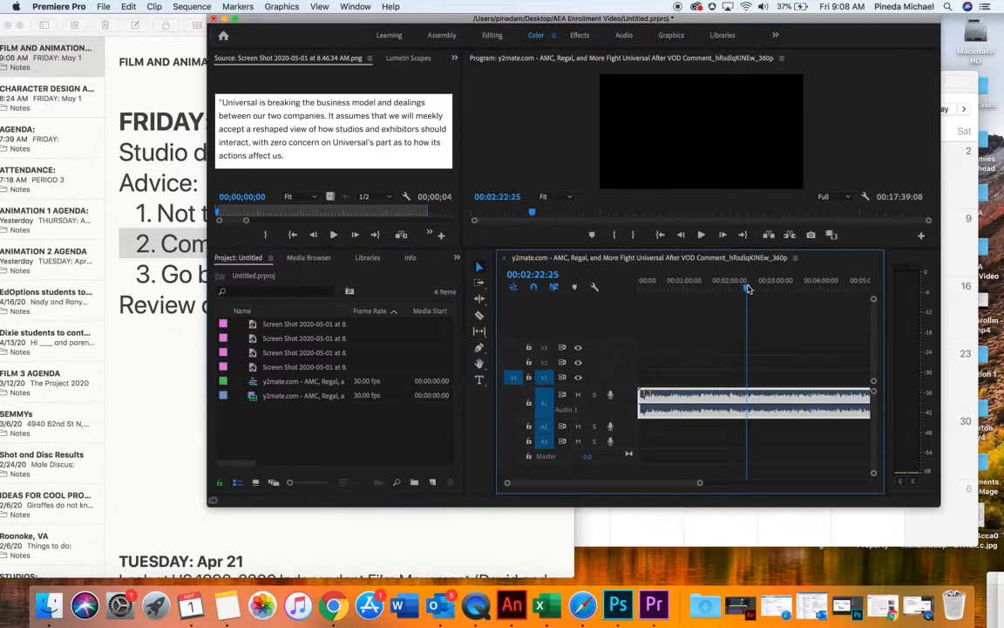
click(701, 235)
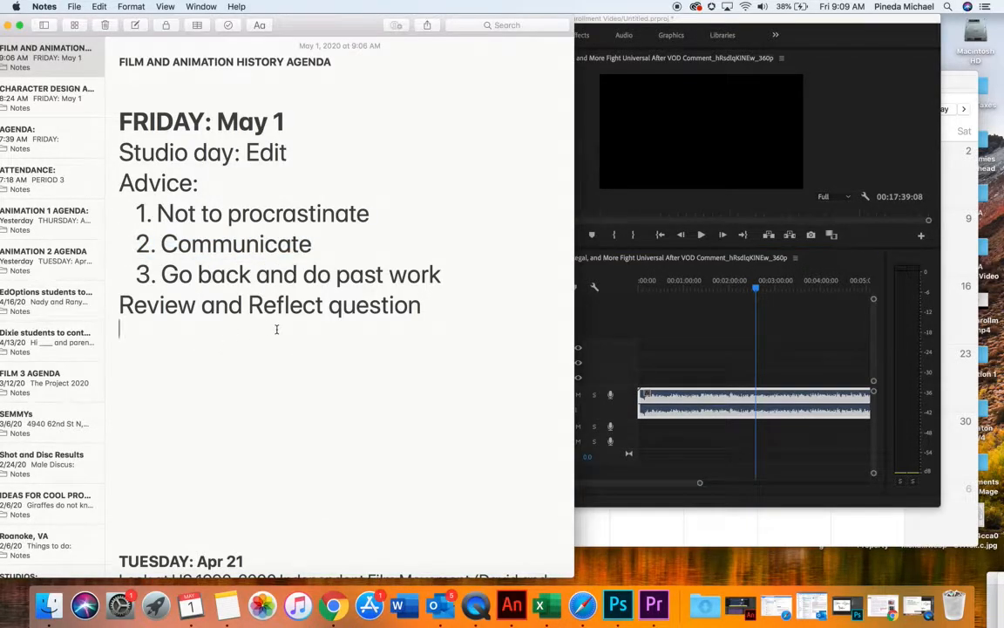
Type 'Theaters rely on production companies to traditional model' below the Review and Reflect question
text(Theaters)
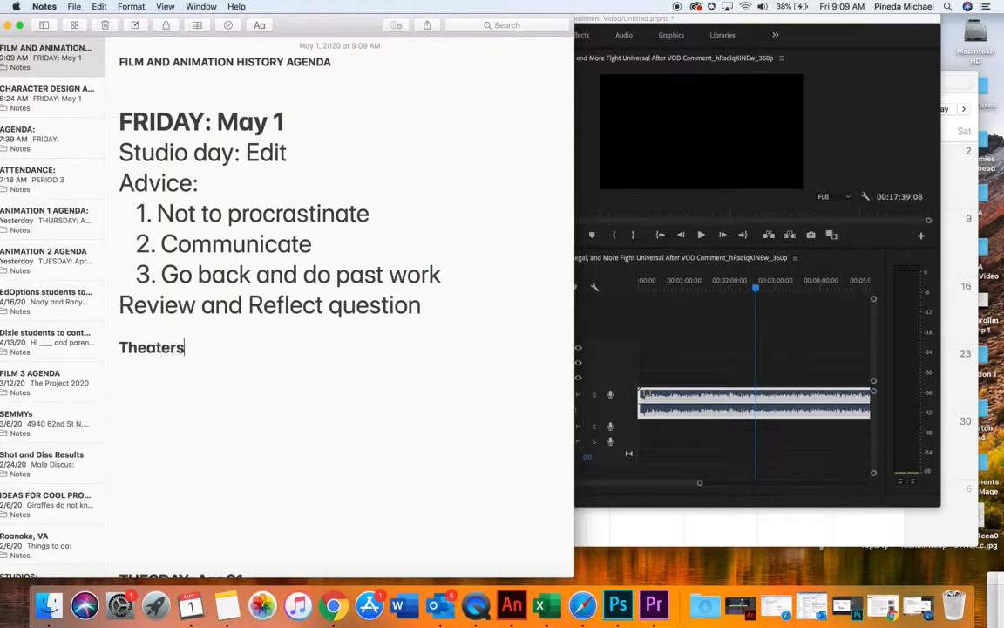
text(rely on)
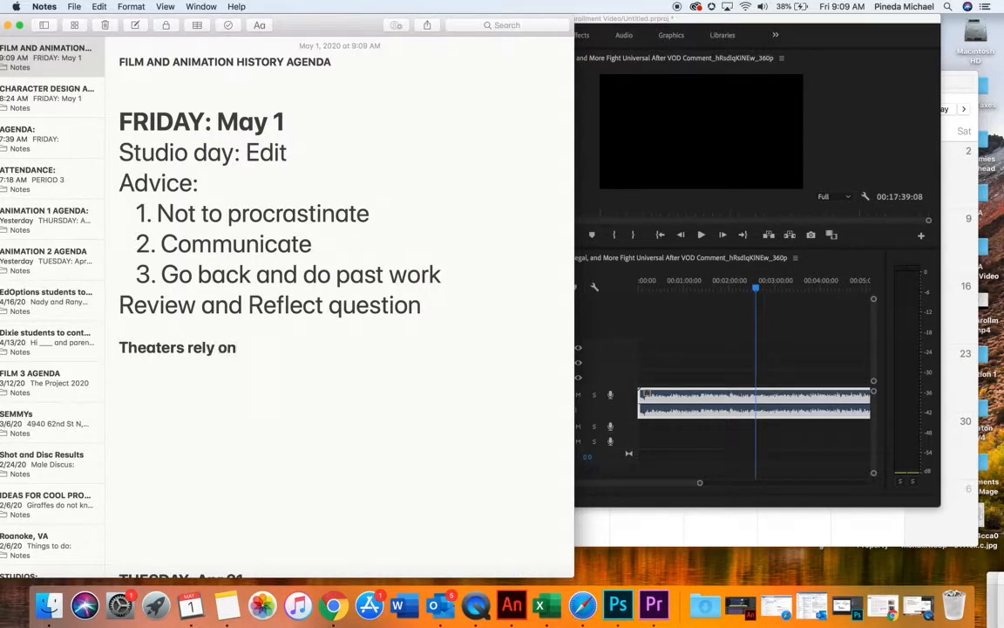
text(production companies t)
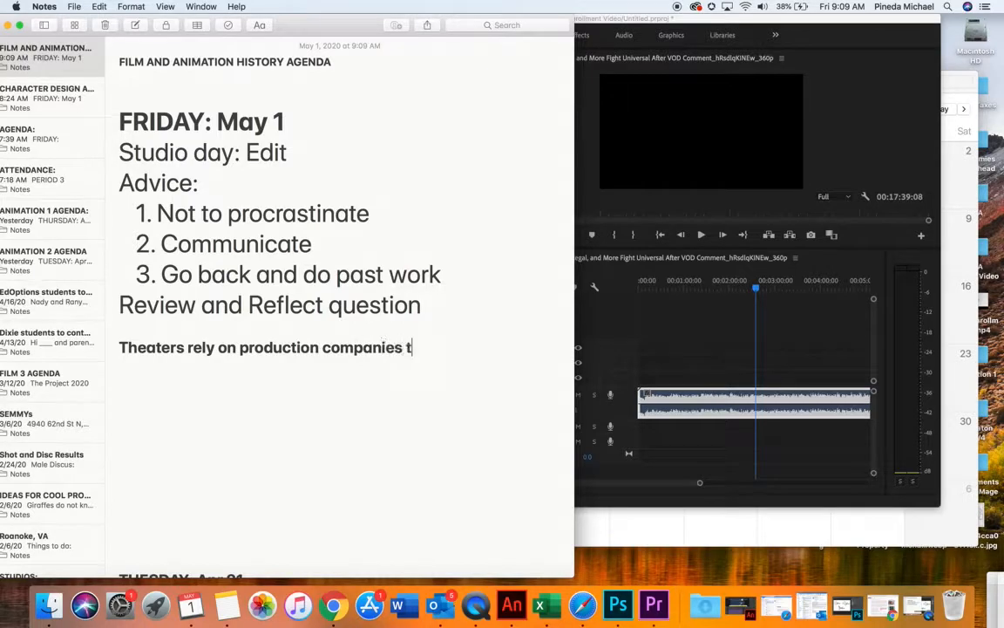
text(to)
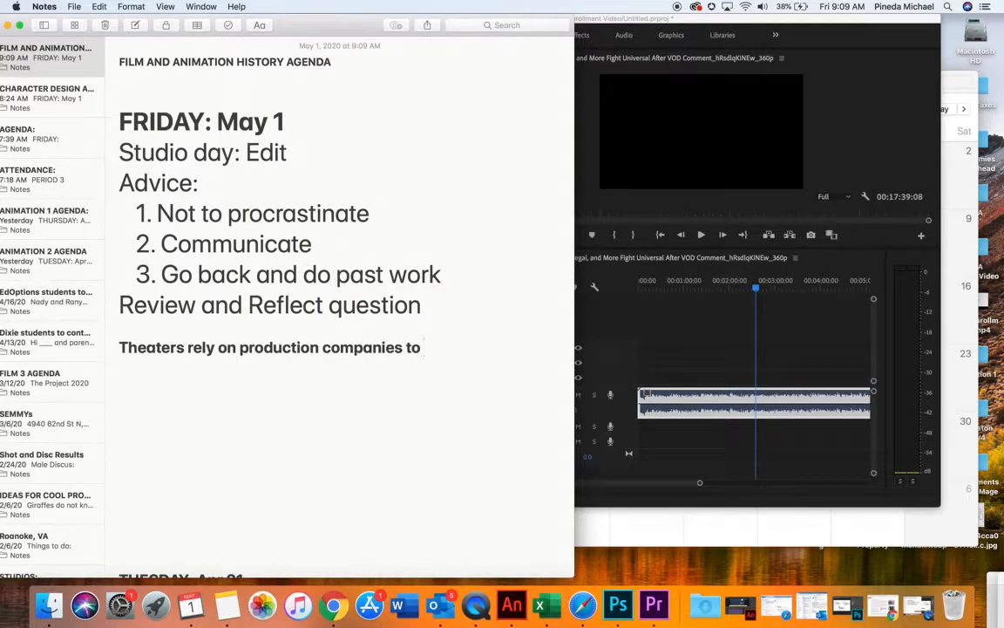
text(tr)
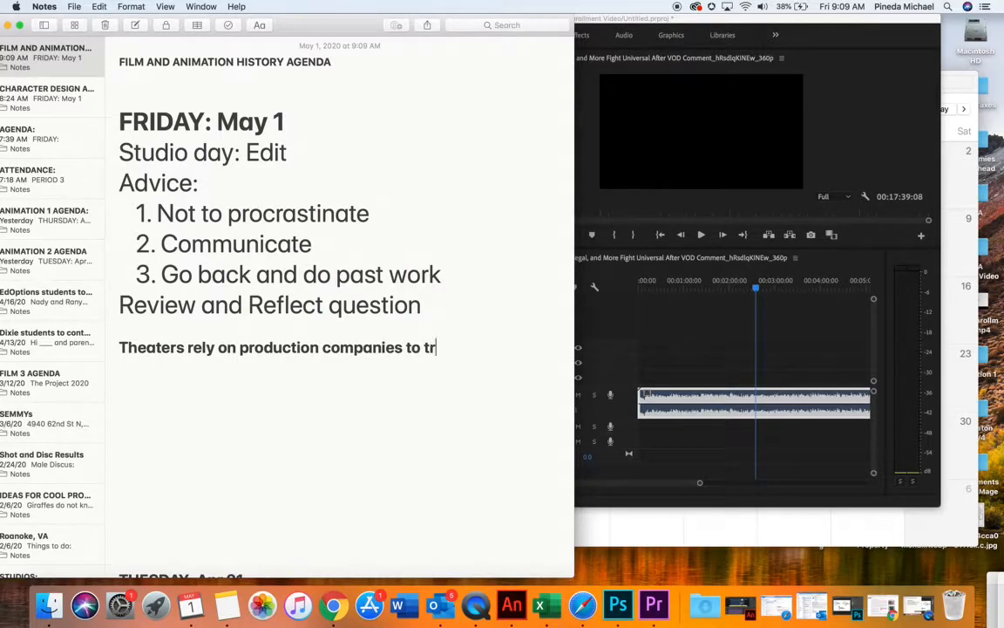
text(aditional model)
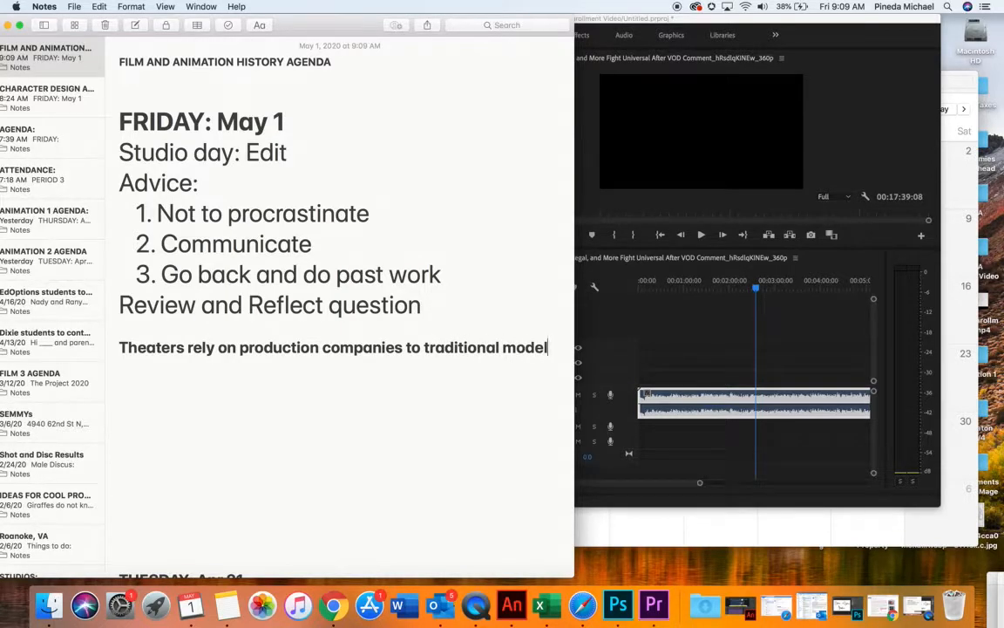
Select words at the start of the Theaters sentence and inside 'traditional'
double_click(151, 347)
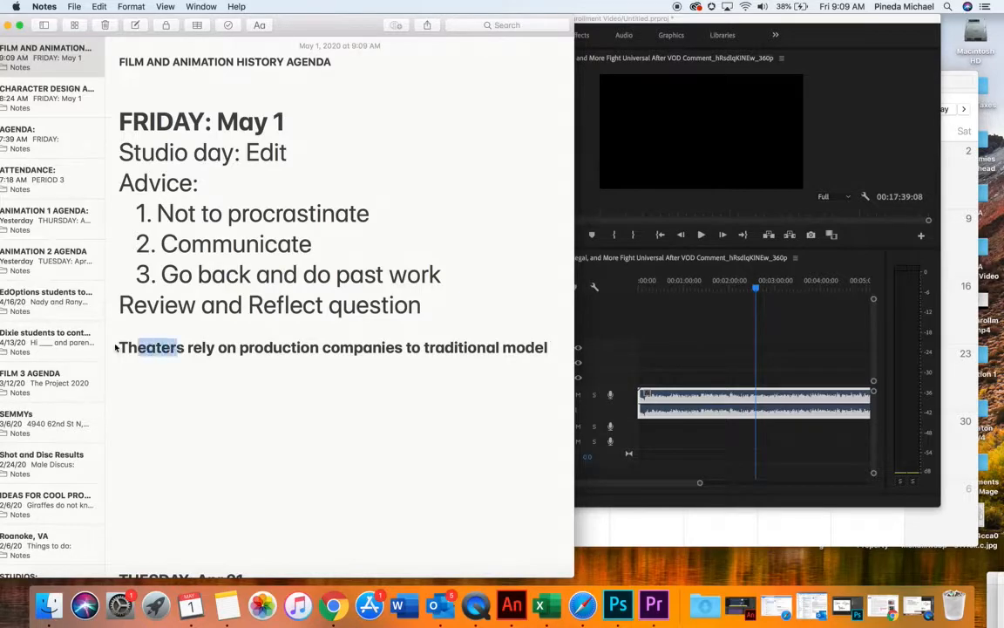
double_click(148, 347)
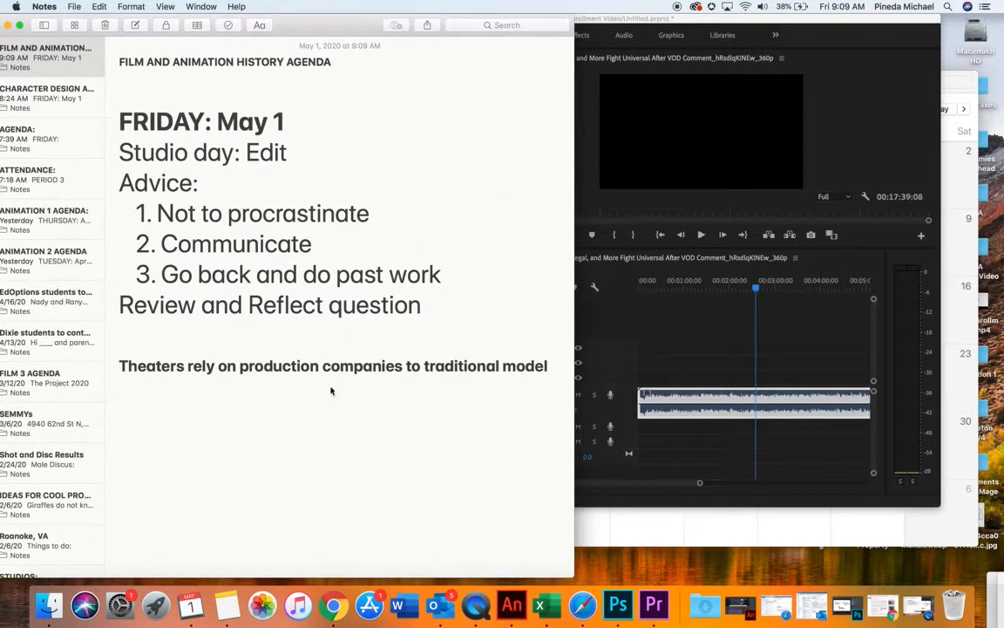
click(427, 365)
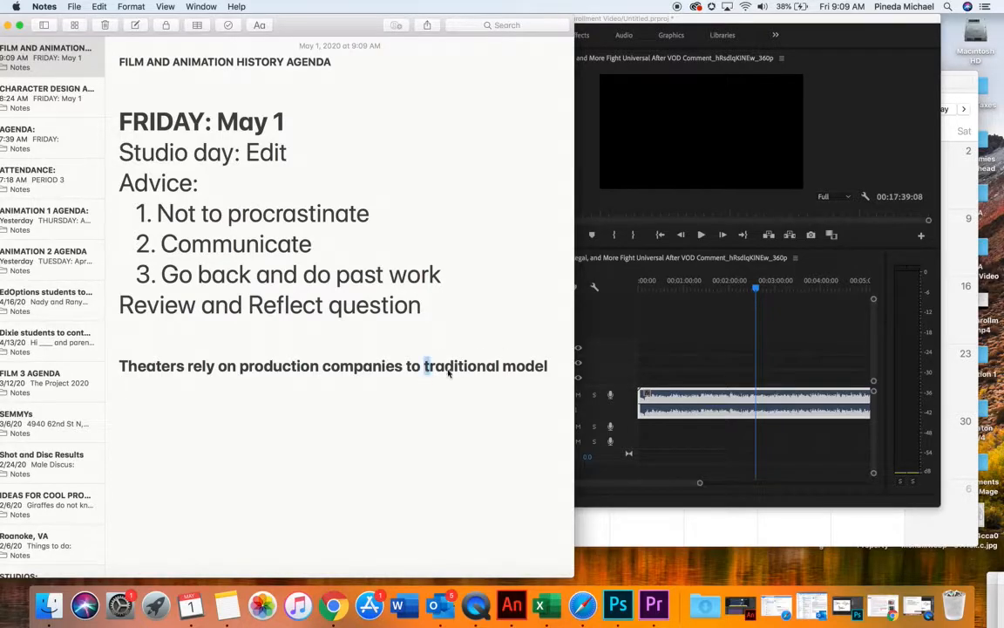
double_click(150, 365)
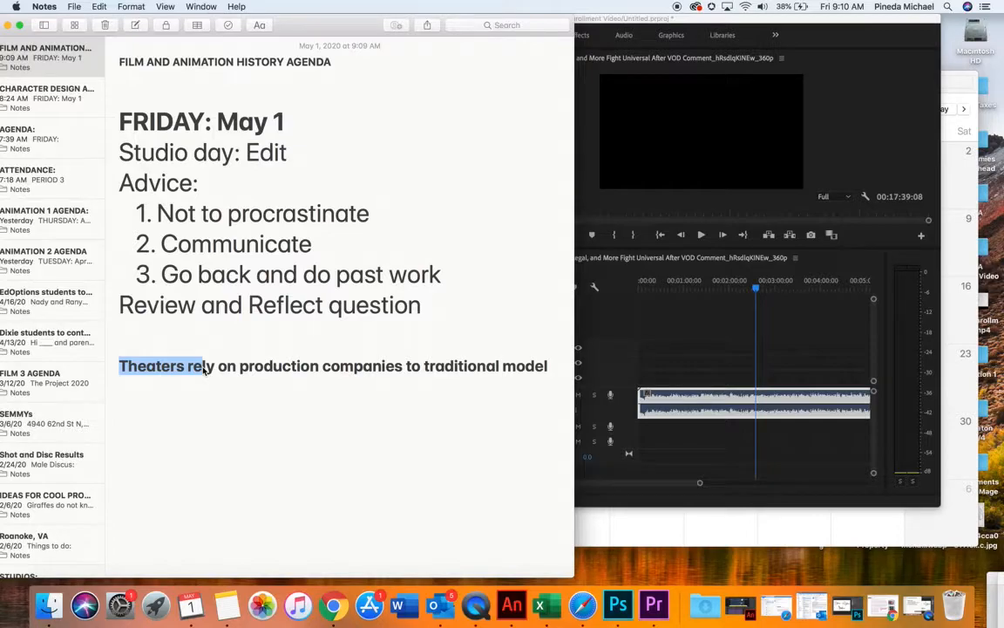
mouse_move(281, 394)
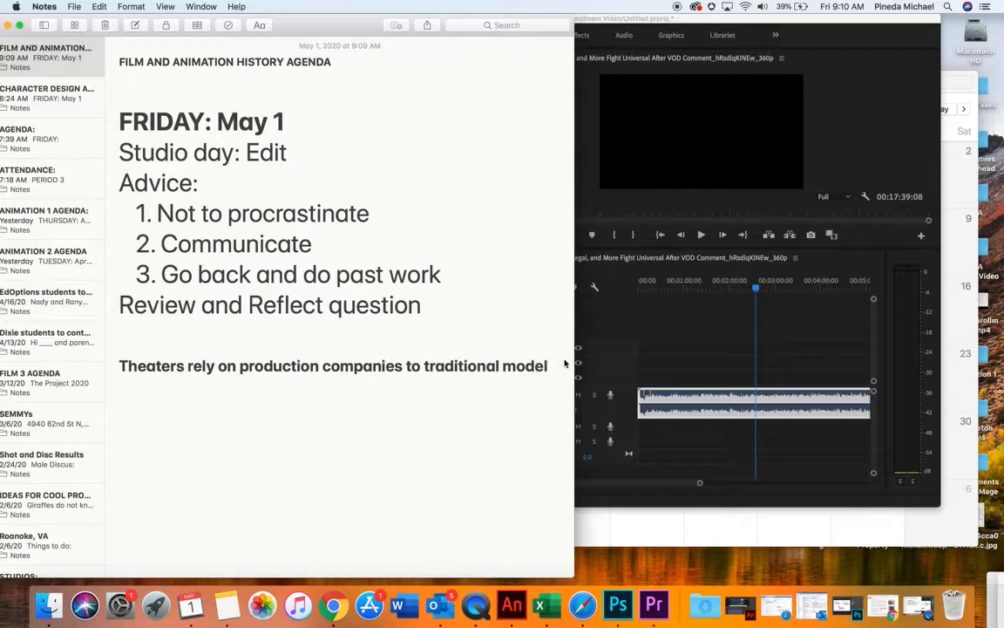
Add the figure lines '$100 million', '60/40' and '90/10 70/30' under the Theaters line
text($)
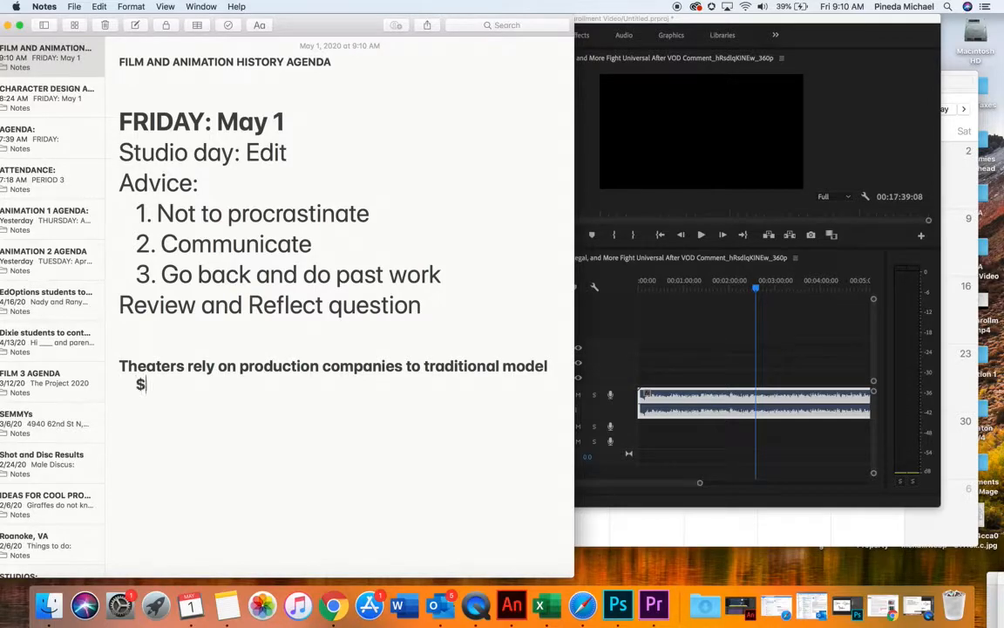
text(100 mil)
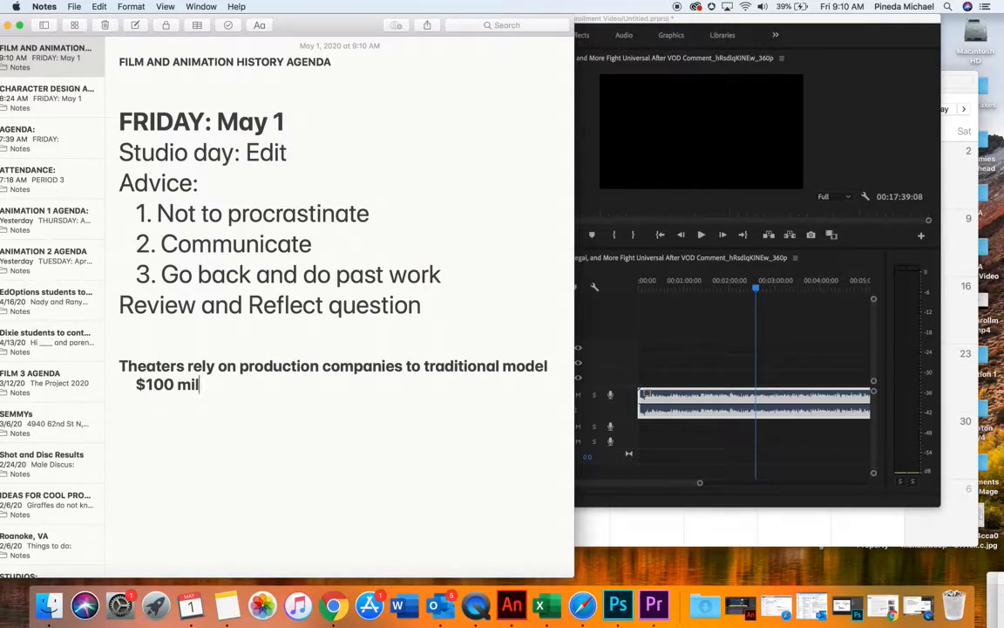
text(lion)
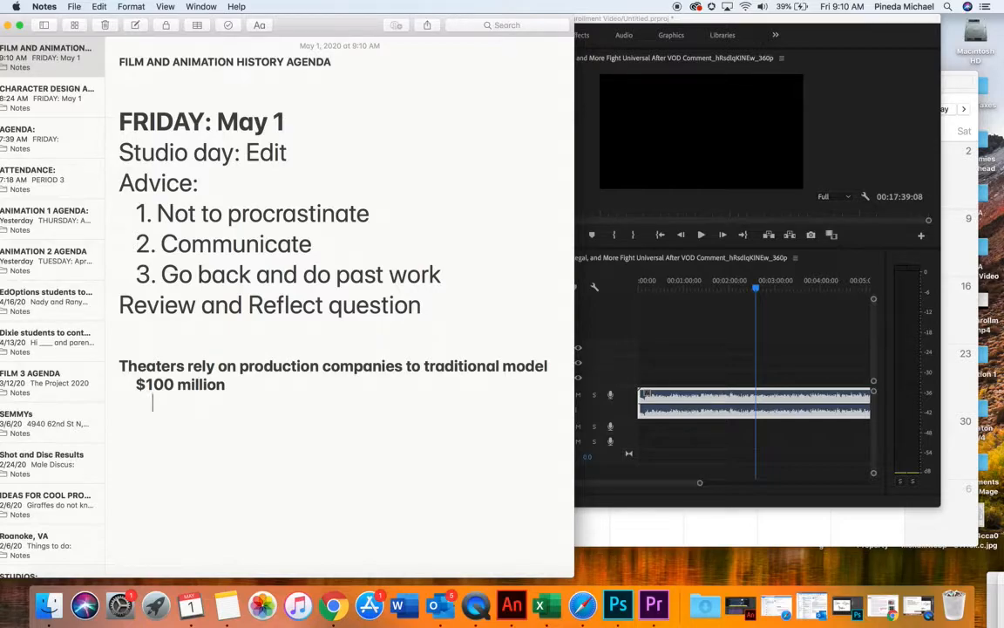
text(60/40)
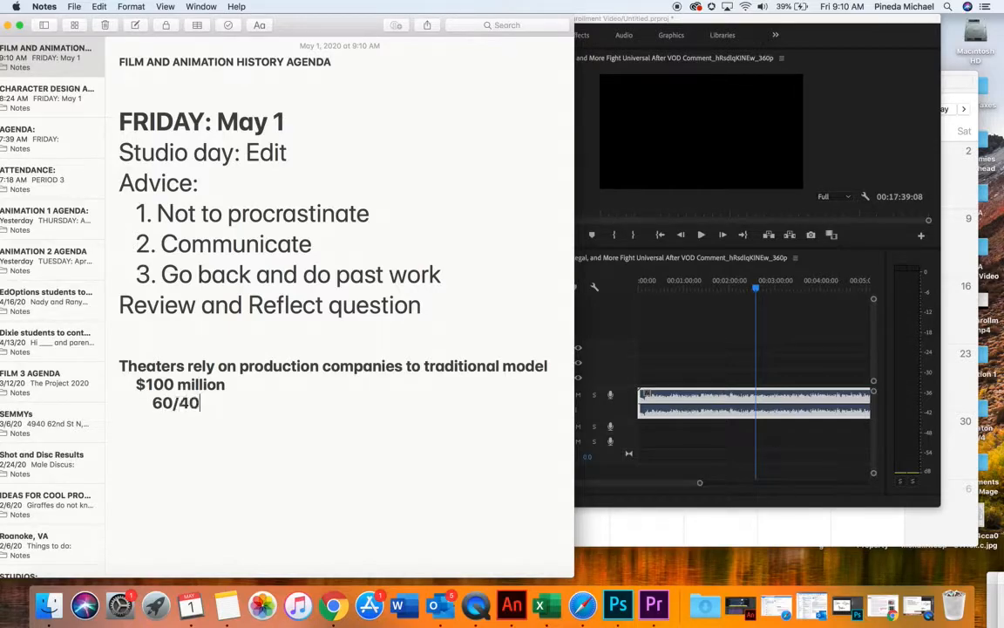
double_click(162, 402)
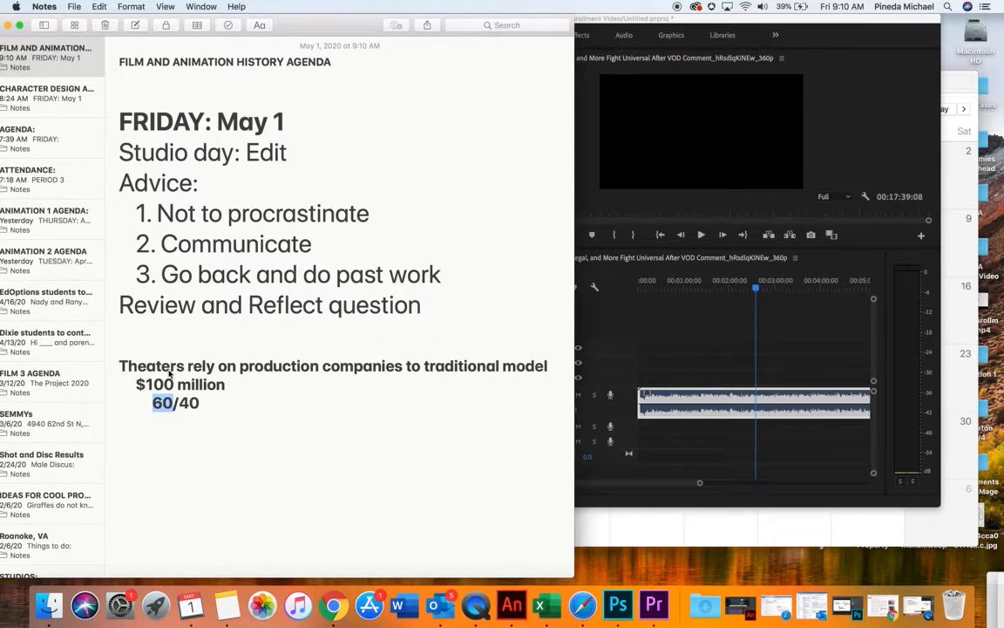
click(210, 403)
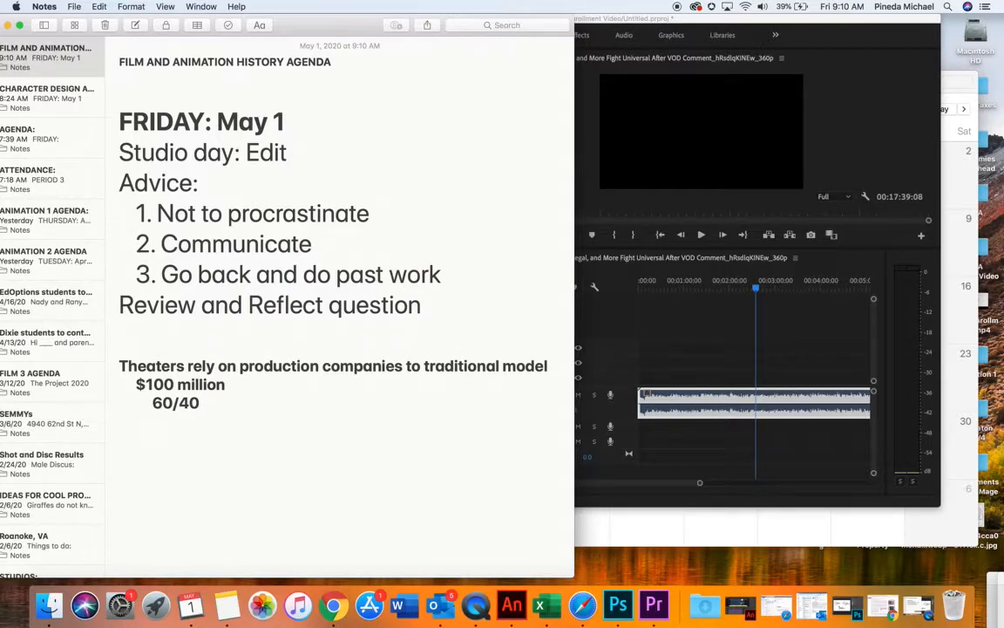
text(90/10)
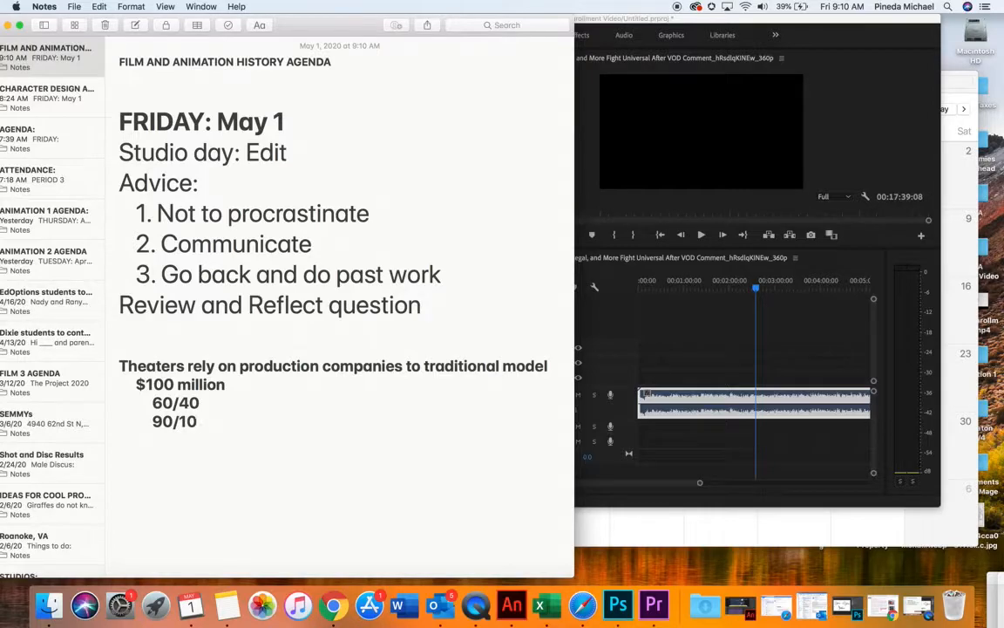
text(70/30)
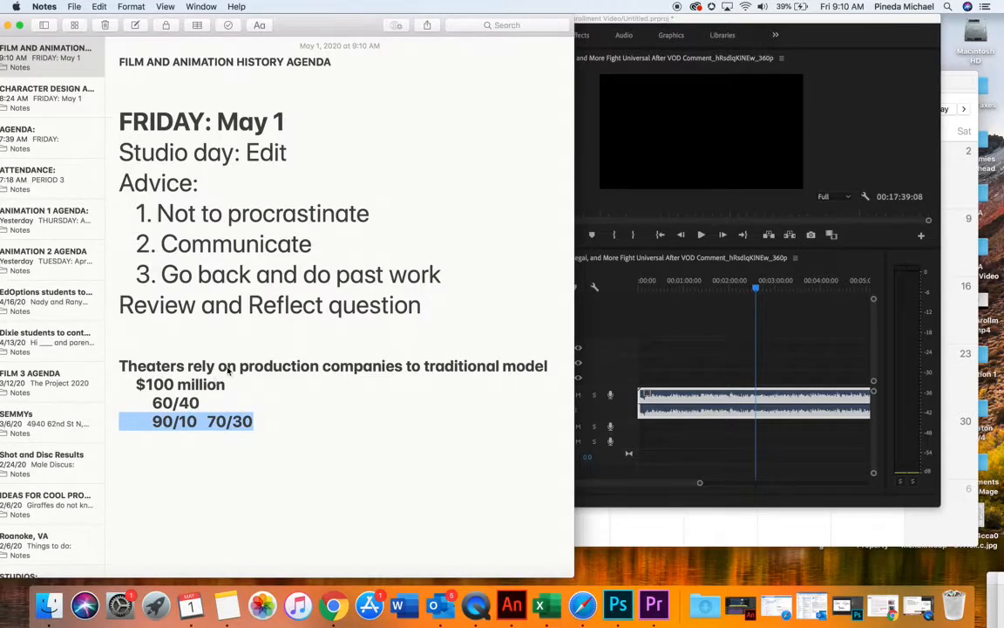
Select the Theaters sentence and its revenue-split lines for removal
click(270, 421)
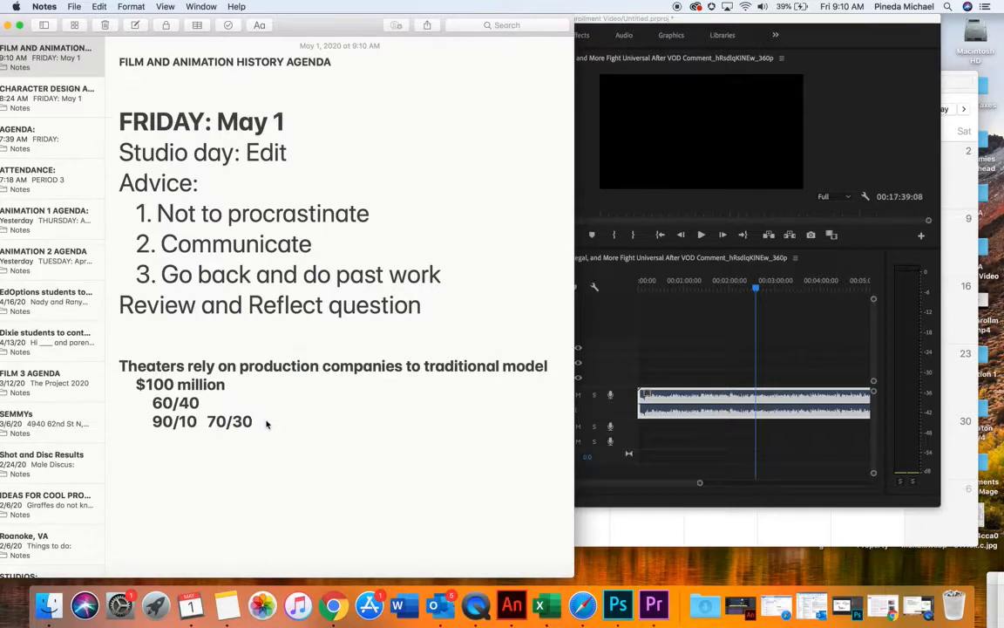
double_click(151, 365)
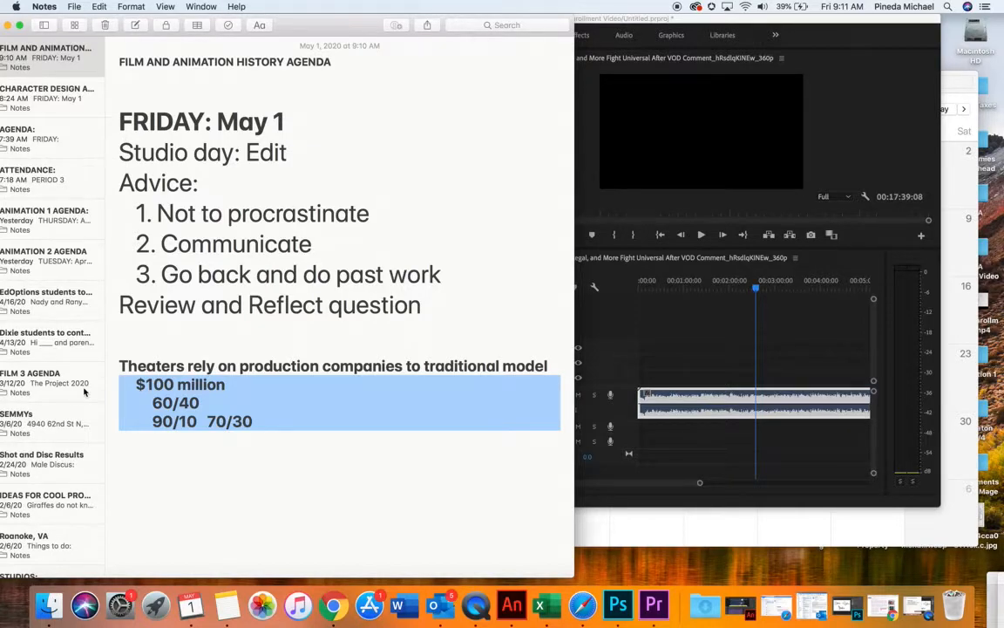
click(199, 401)
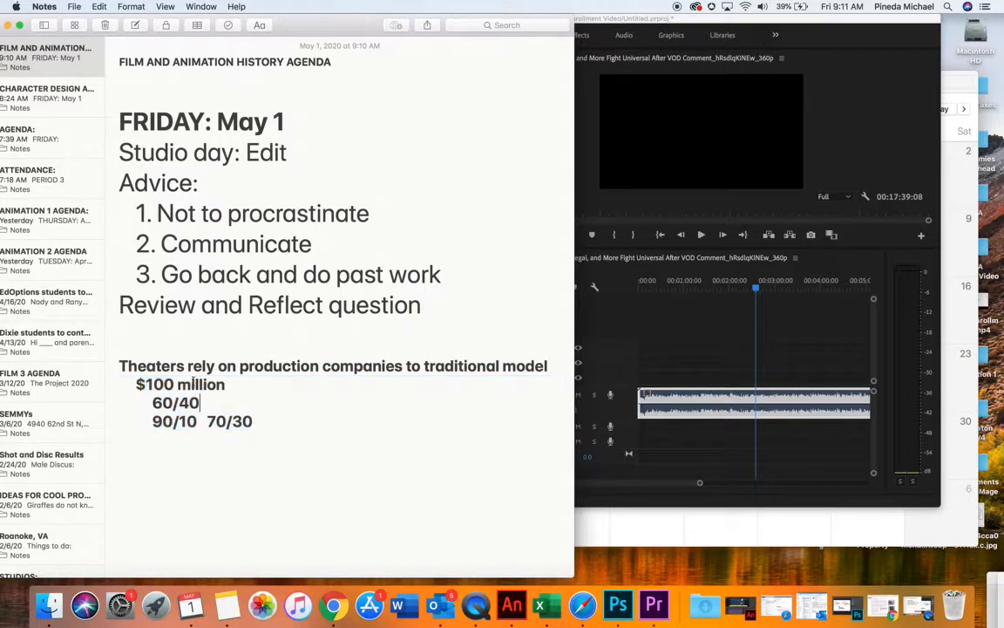
drag(137, 384, 252, 421)
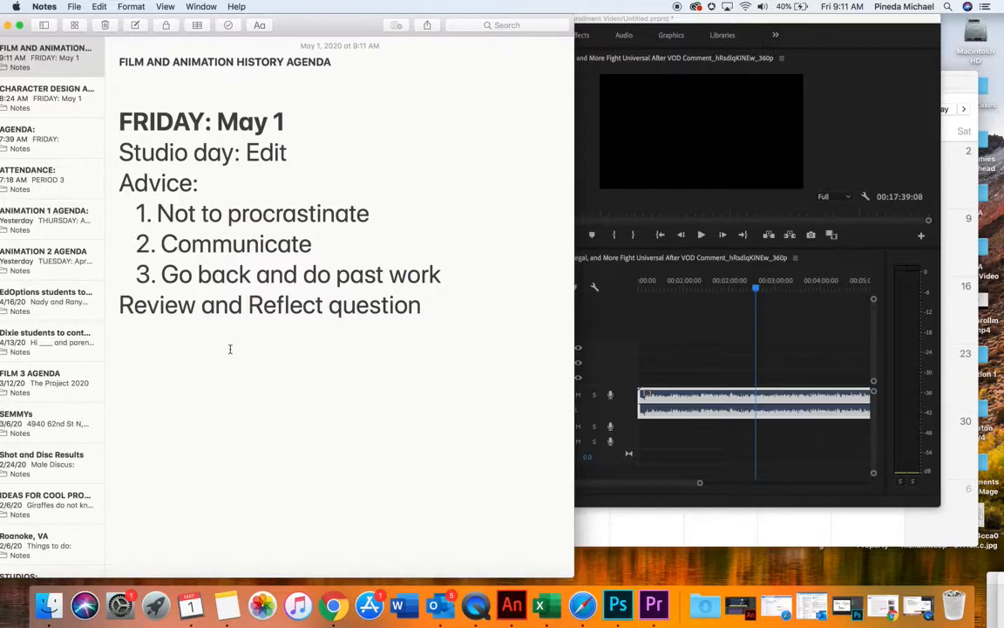
Bring the Premiere Pro project, playhead at 00:02:33:06, in front of Notes
click(231, 353)
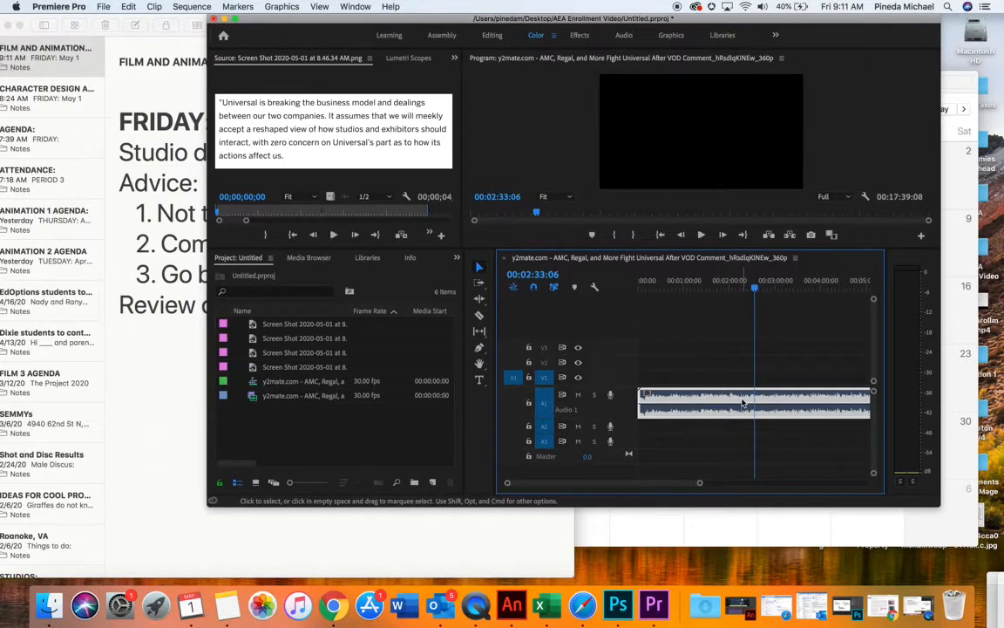
Place the Universal quote screenshot on V1 at 00:02:33:06
click(304, 366)
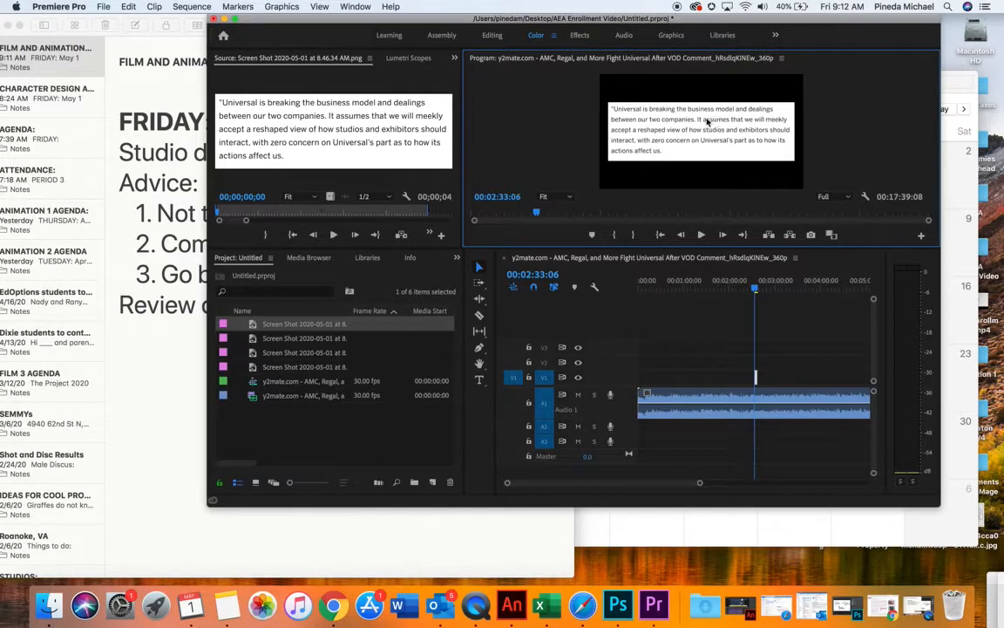
mouse_move(776, 165)
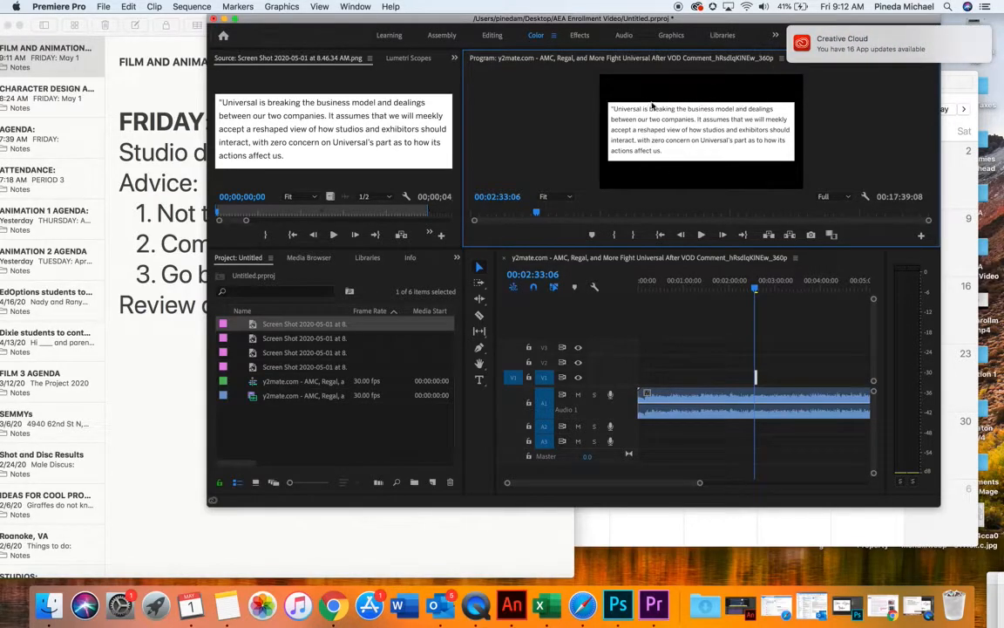
mouse_move(689, 131)
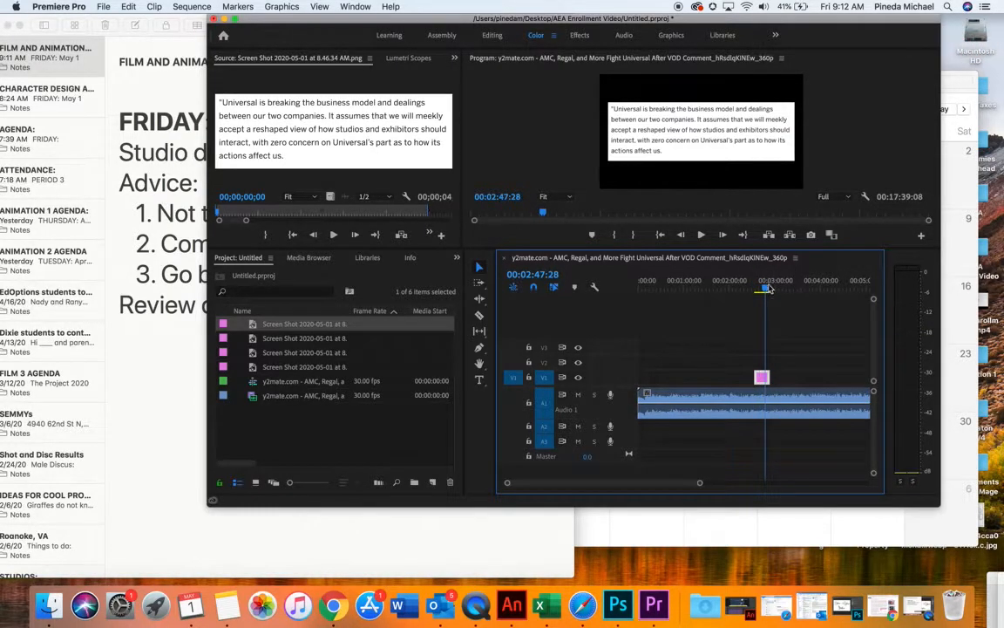
Move the playhead back to 02:42:14 and choose the Trolls World Tour poster screenshot
click(305, 367)
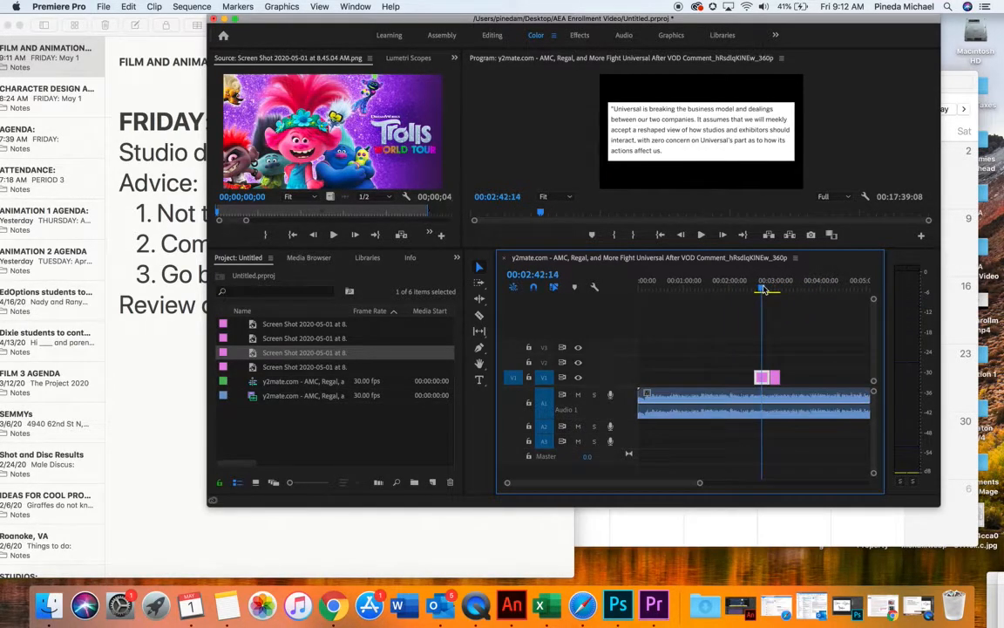
click(779, 290)
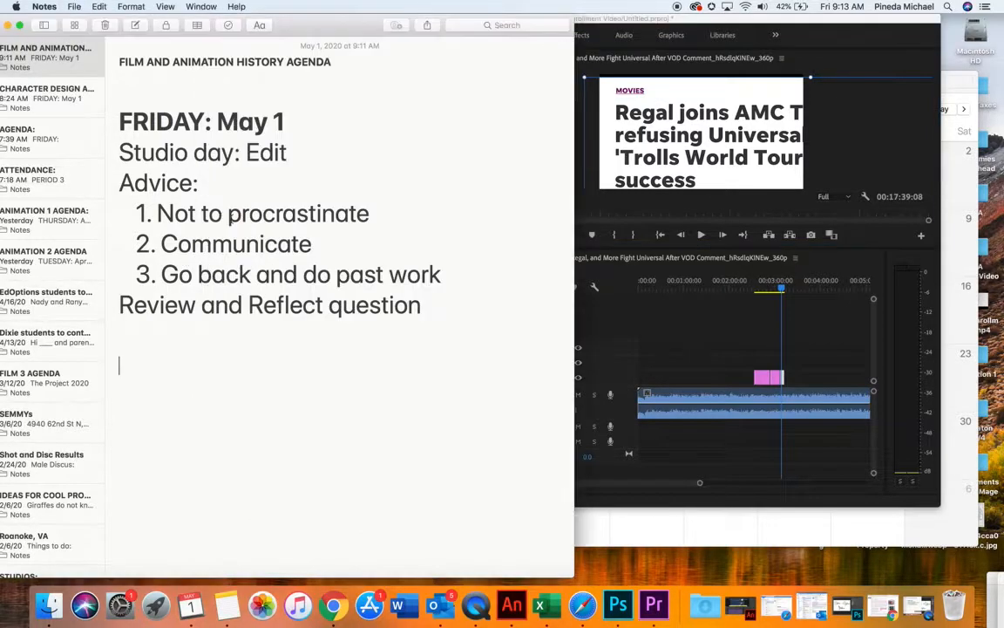
Append ' (ASSEMBLING)' after 'Studio day: Edit' in the Friday agenda note
text((ASSEM)
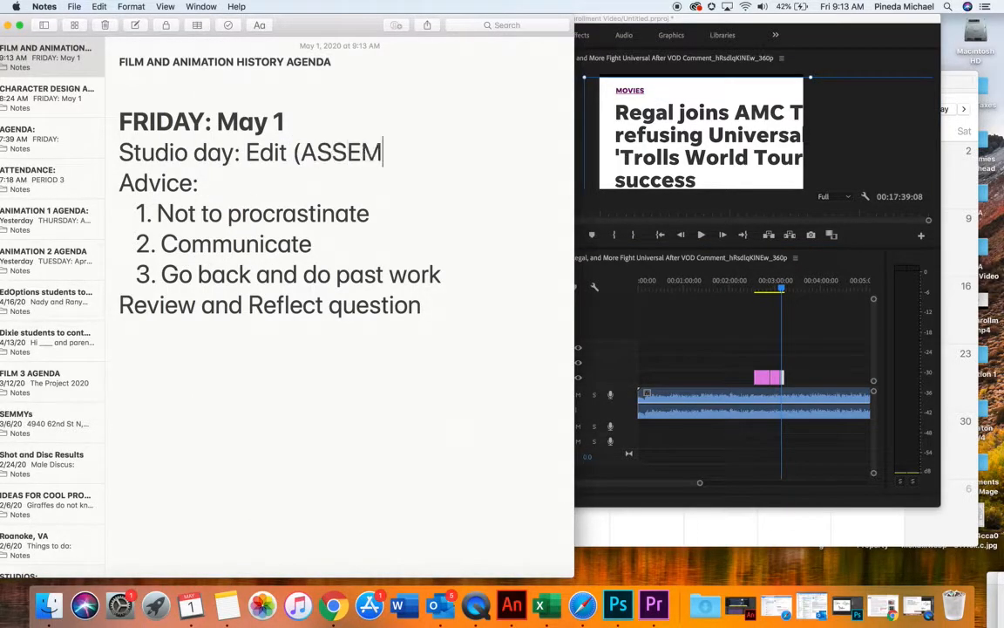
text(BLING_))
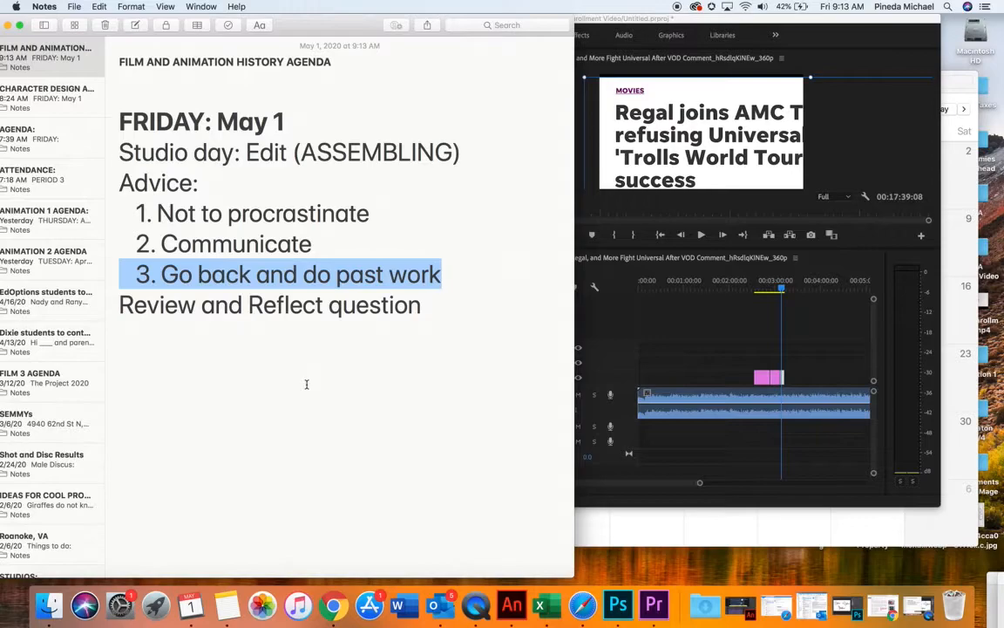
click(445, 360)
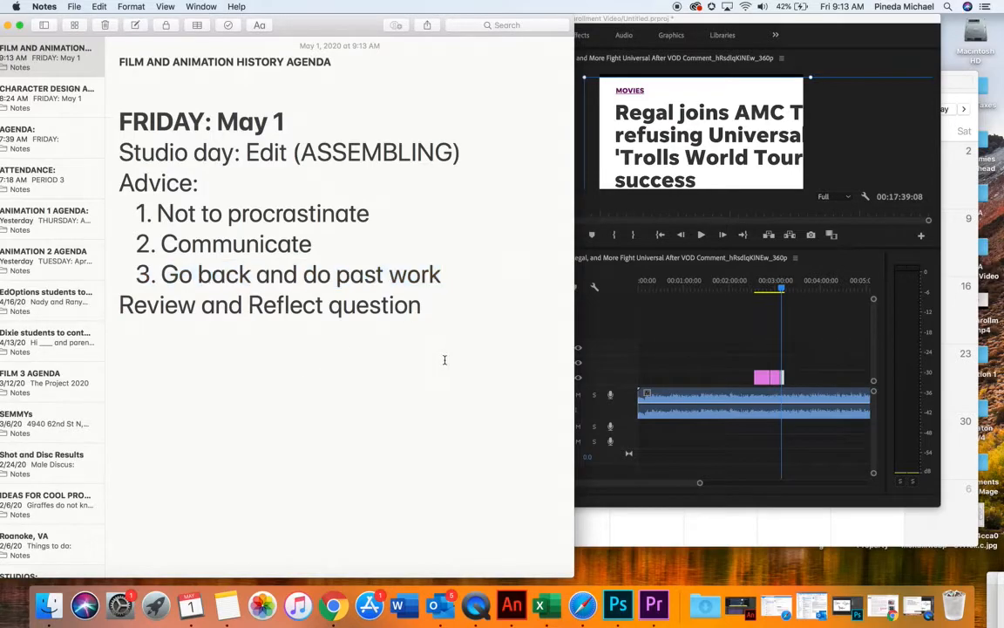